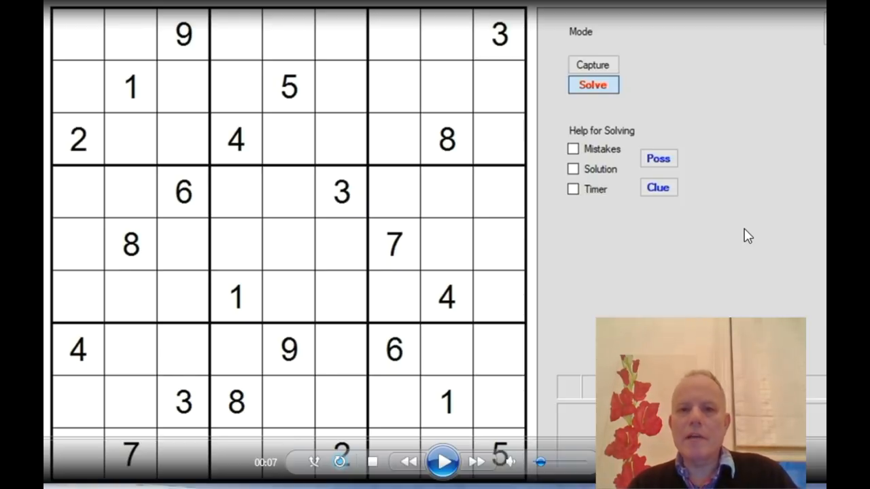
mouse_move(759, 123)
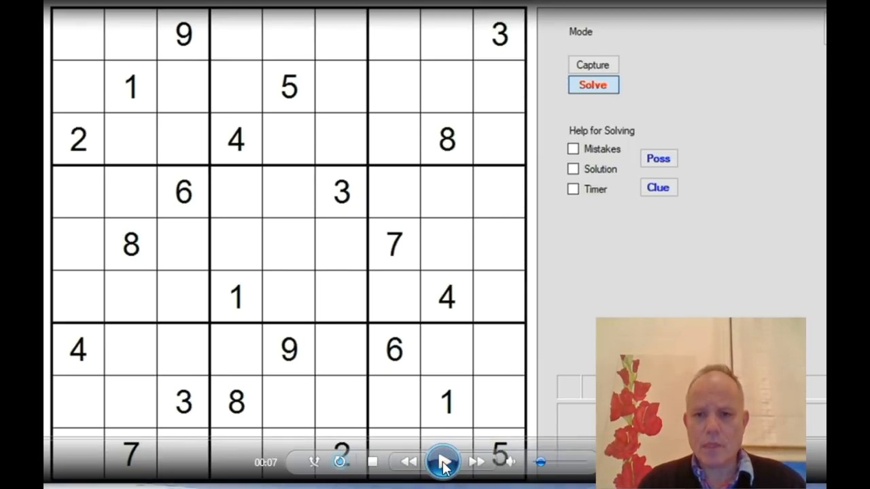
- Pencil candidate 3 marks into two empty grid cells
left_click(442, 462)
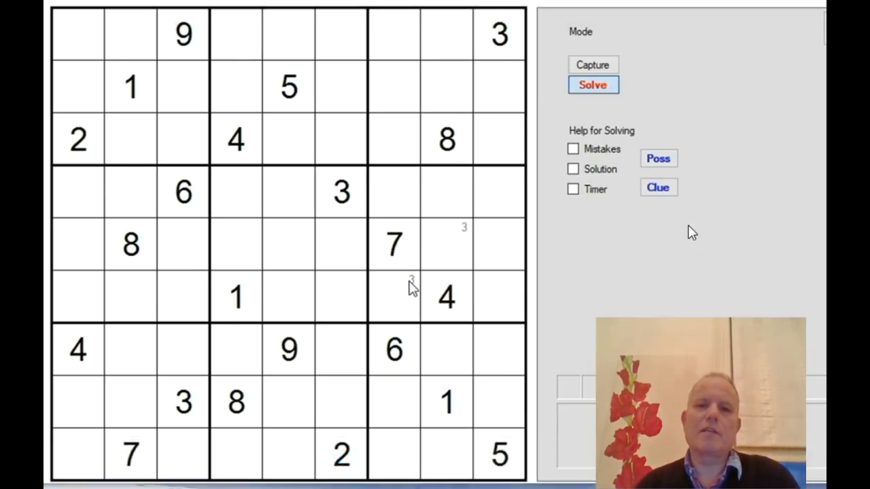
left_click(394, 280)
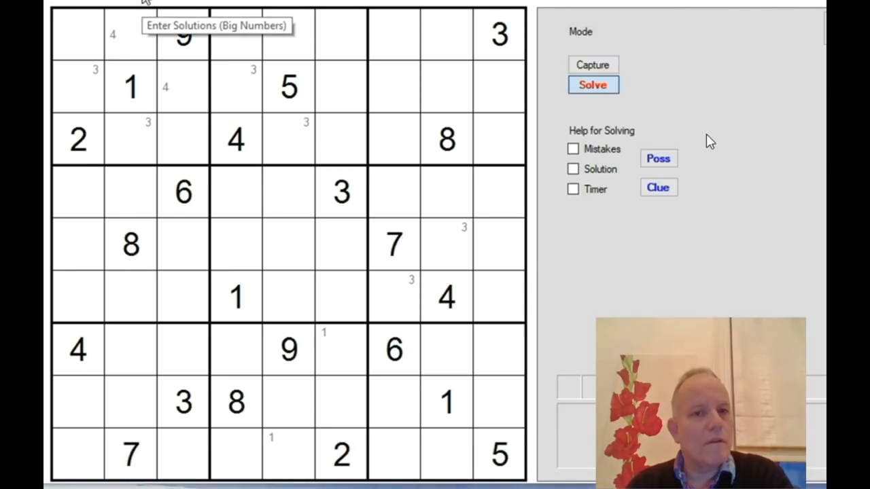
- In big-number mode, enter solved 3s (row 2 col 4 and another) and a 1 in row 7, column 6
left_click(131, 139)
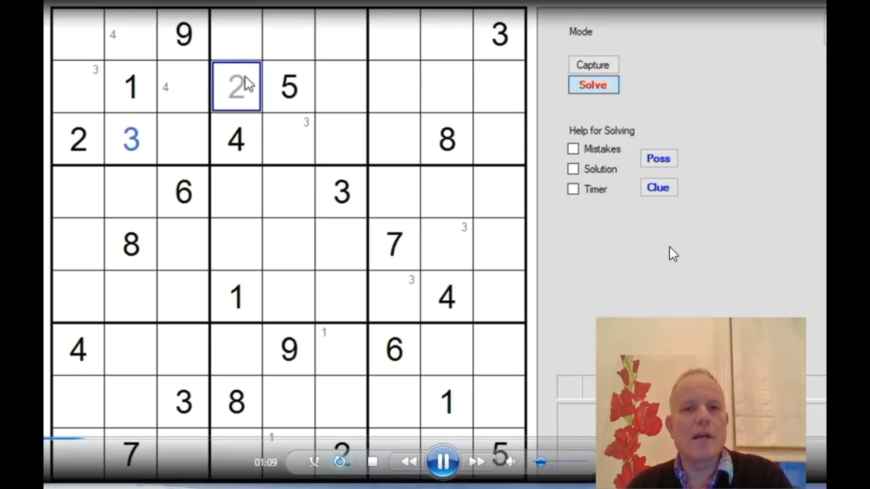
left_click(288, 296)
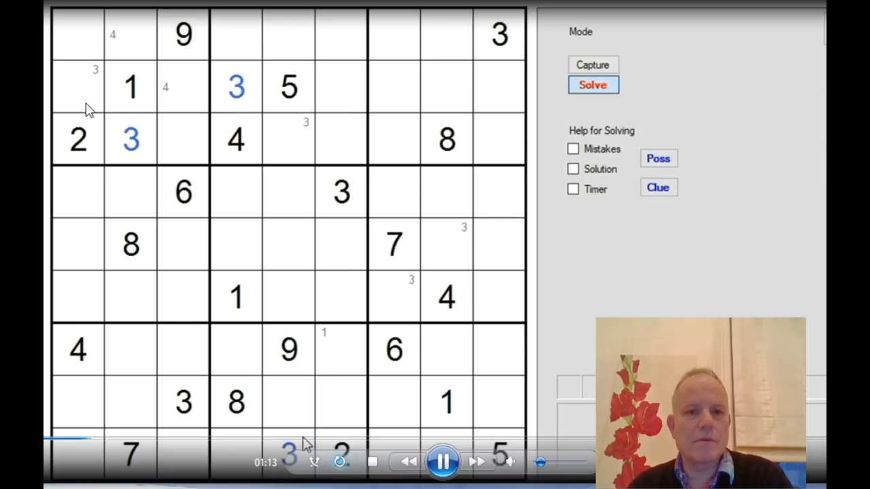
left_click(446, 351)
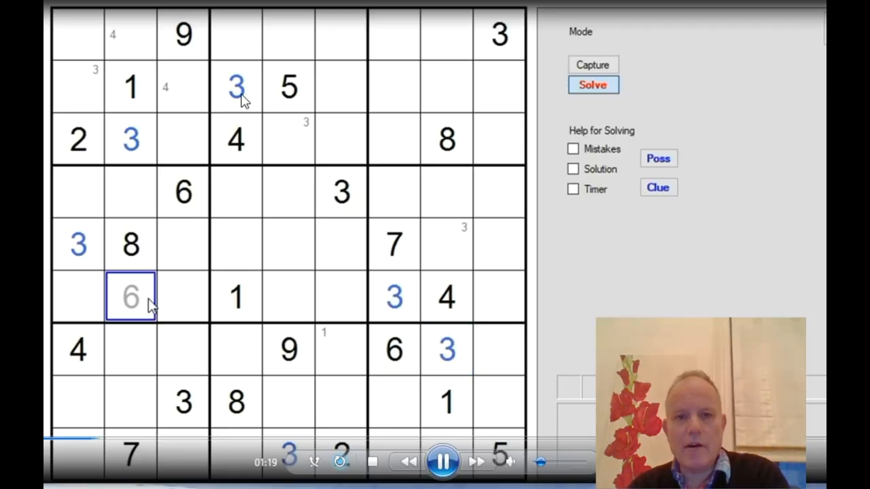
left_click(236, 245)
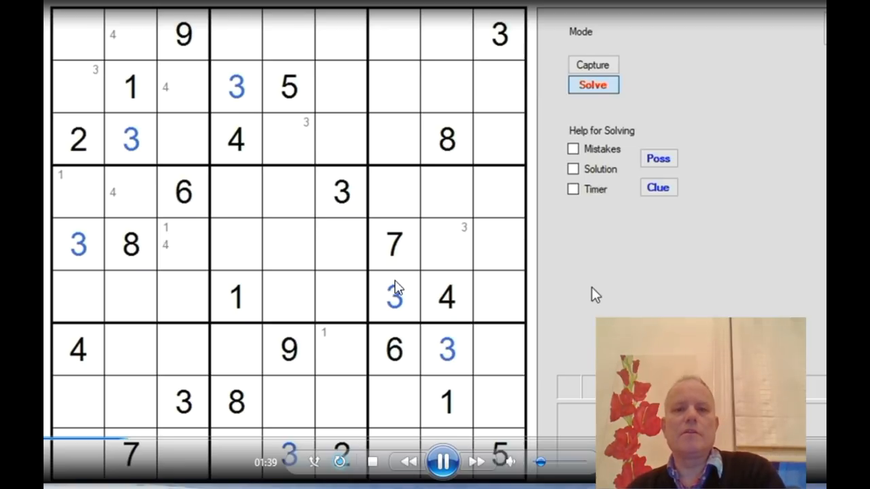
left_click(340, 348)
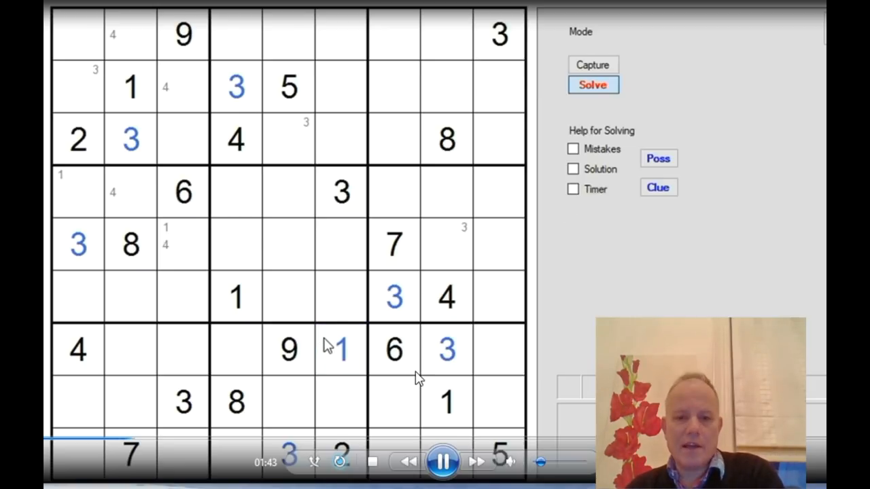
mouse_move(333, 367)
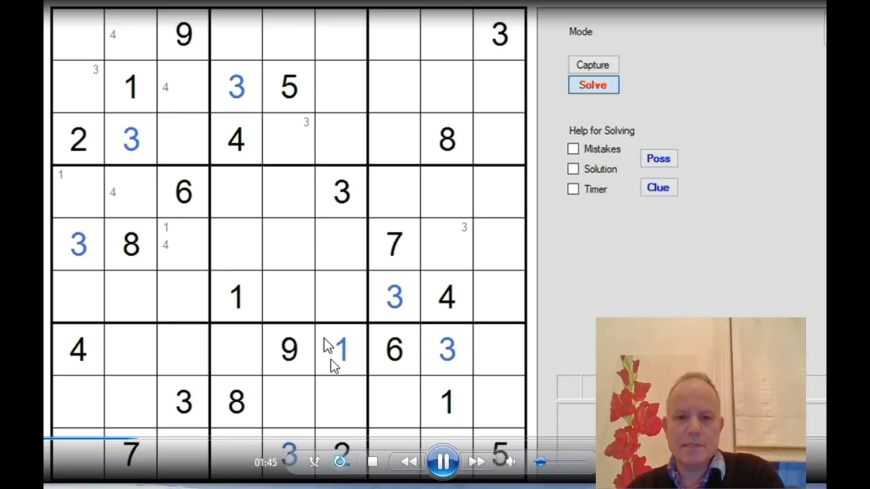
mouse_move(351, 358)
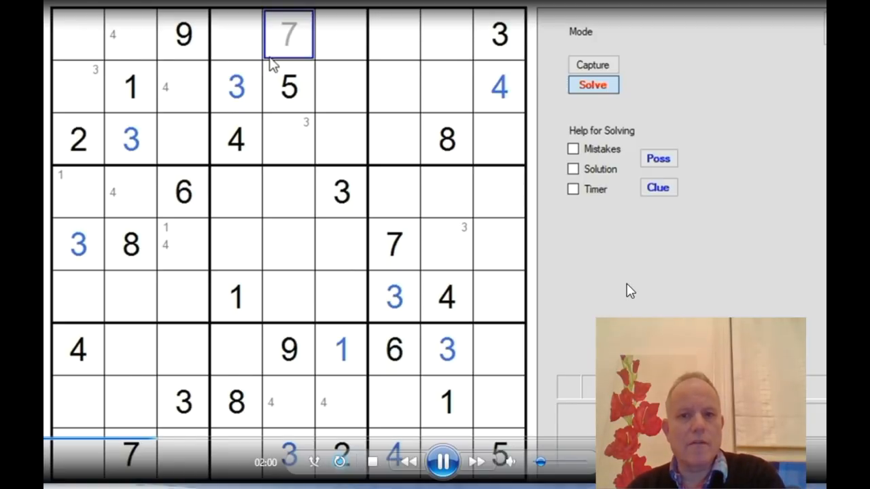
- Enter a 4, 7s in row 7 col 4 and row 8 col 9, then 9 and 6 finishing row 9
left_click(131, 138)
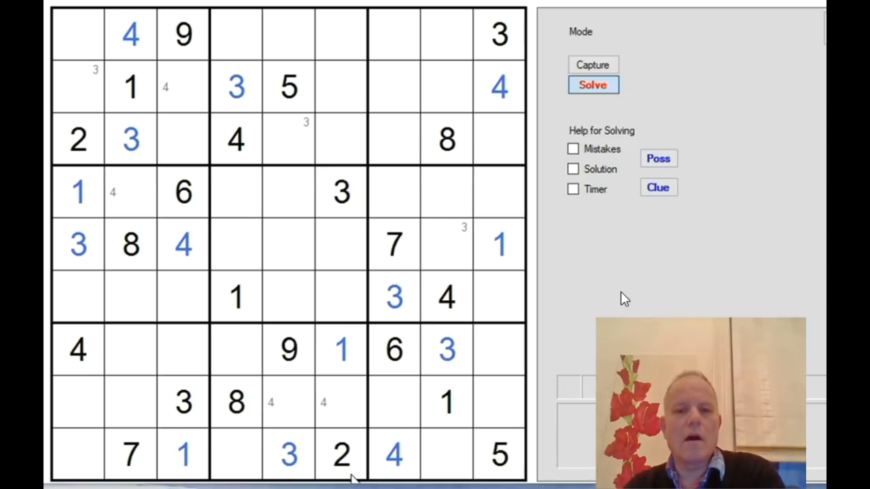
left_click(394, 454)
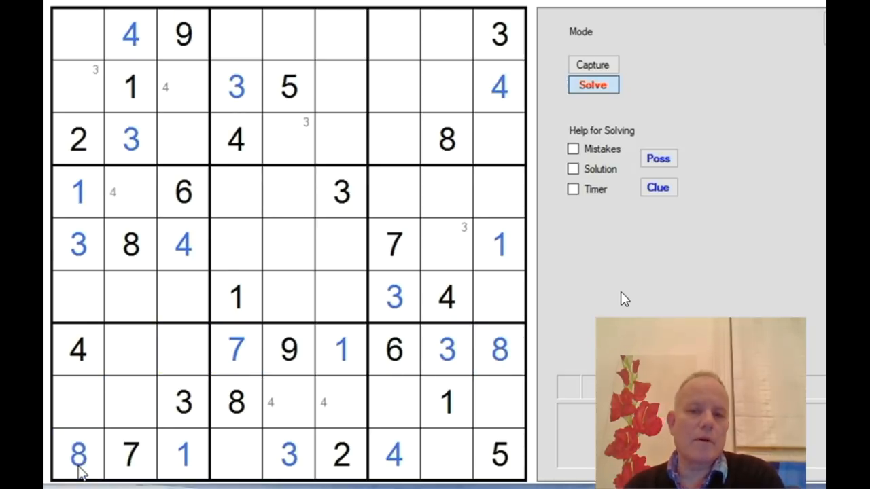
left_click(288, 454)
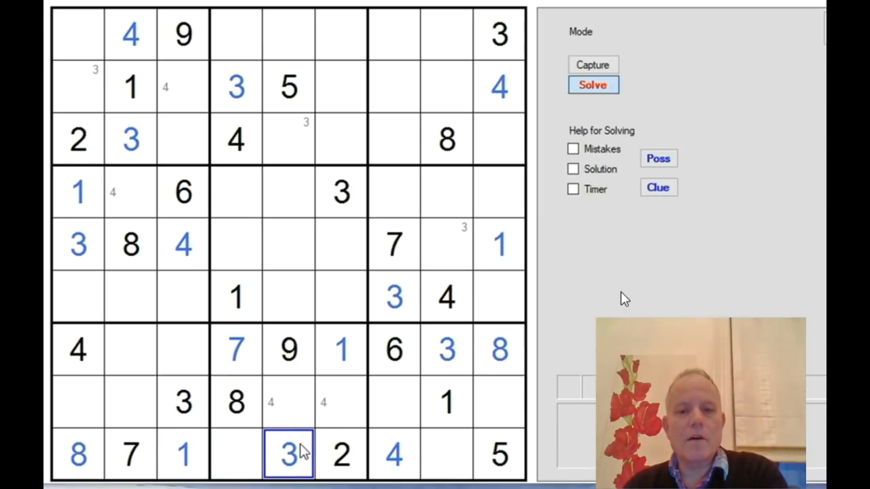
left_click(500, 400)
type("7")
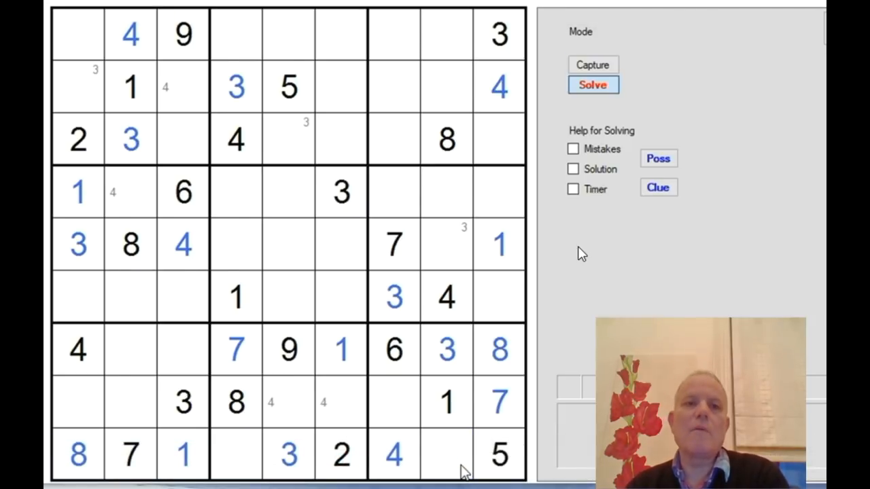
mouse_move(455, 462)
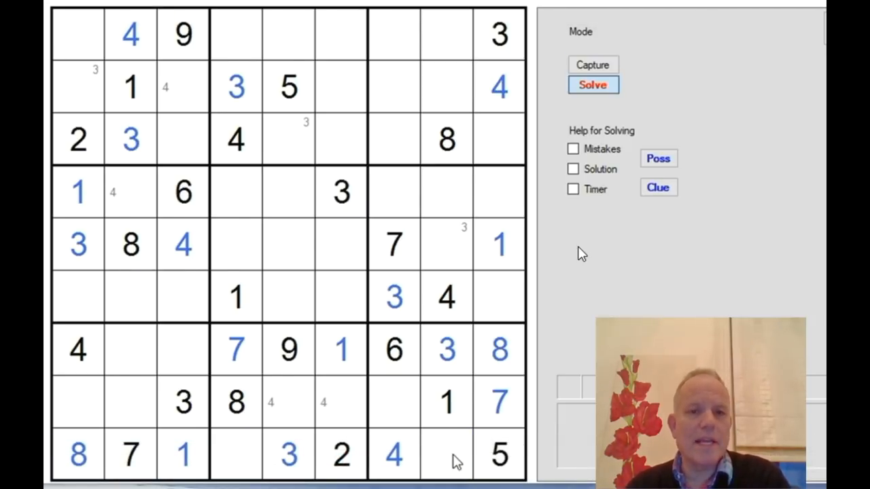
left_click(395, 401)
type("2")
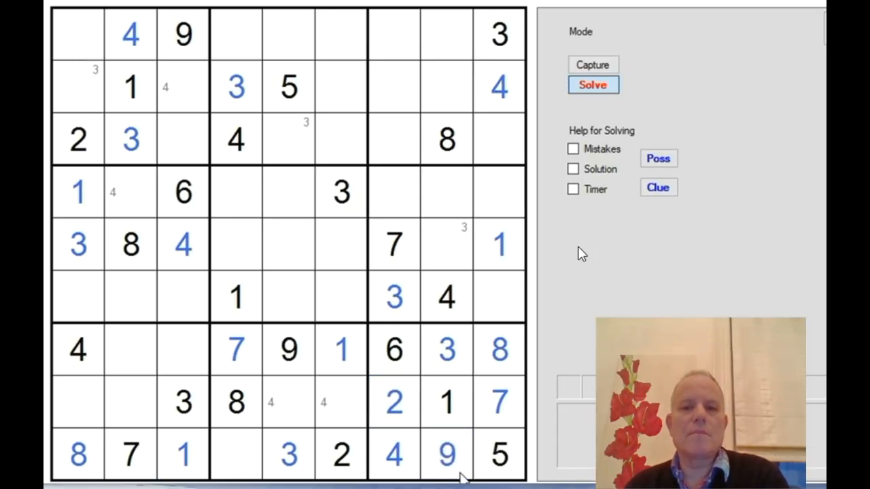
left_click(235, 455)
type("6")
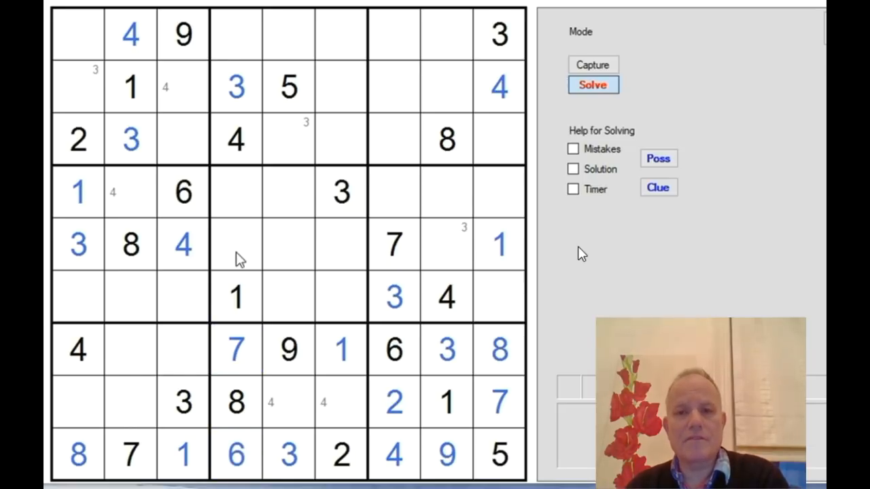
- Enter 2 in row 1 col 4 and 7 in row 4 col 5; try a 4 in row 5 col 5 then drop it
left_click(236, 245)
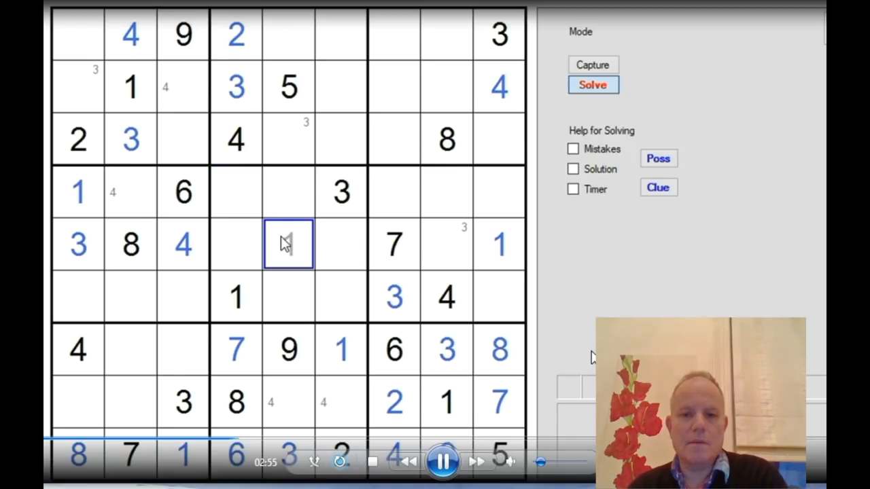
left_click(288, 193)
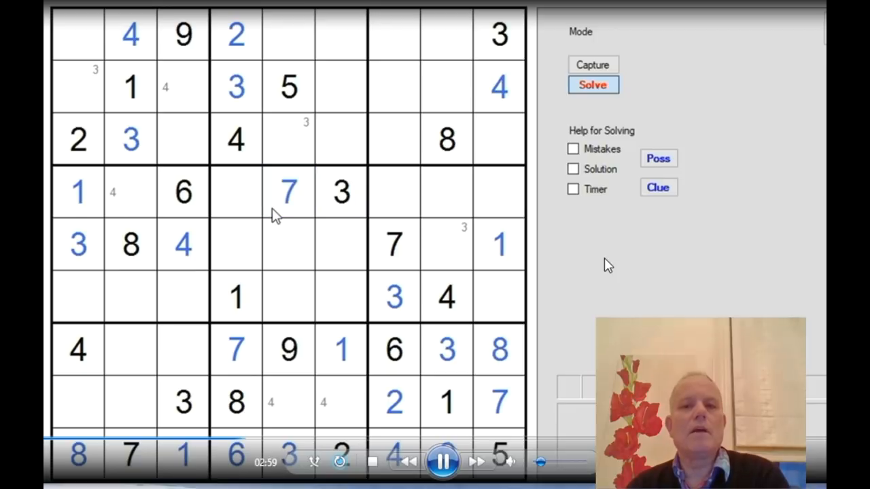
left_click(288, 244)
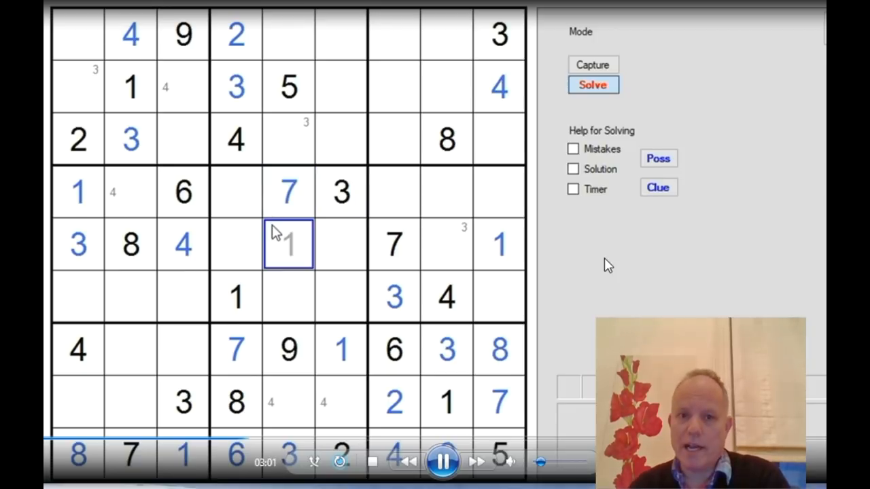
type("4")
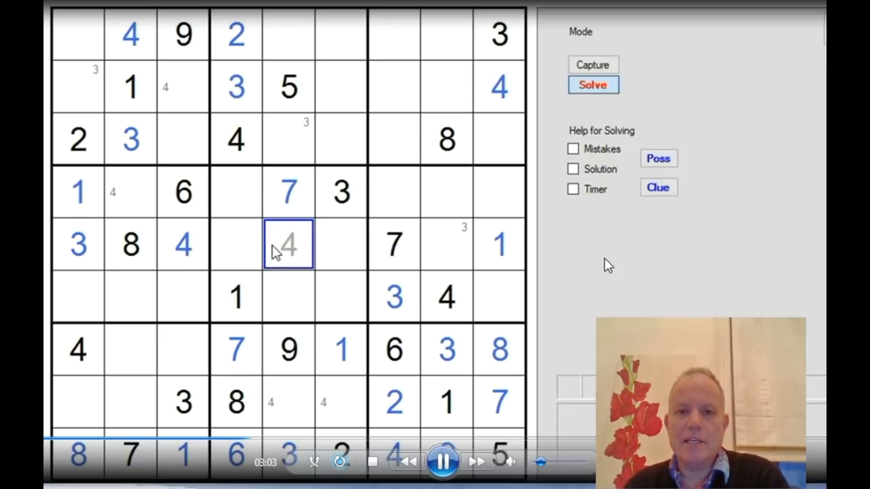
left_click(236, 192)
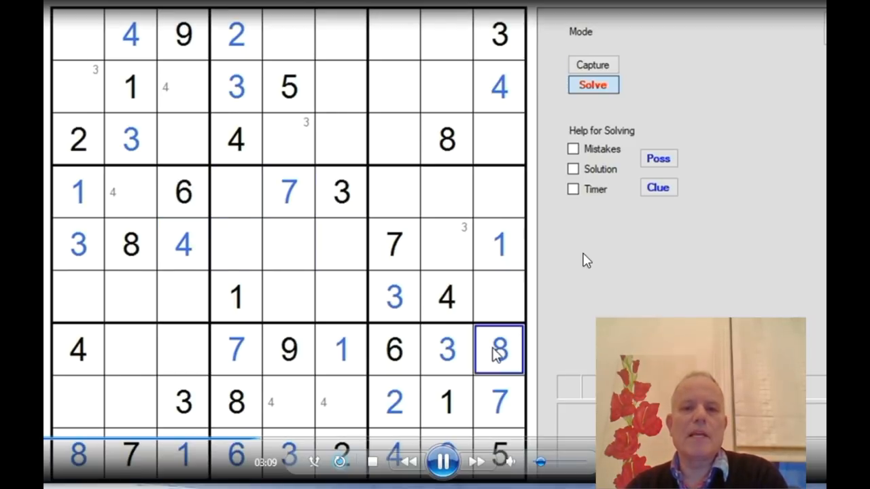
mouse_move(658, 242)
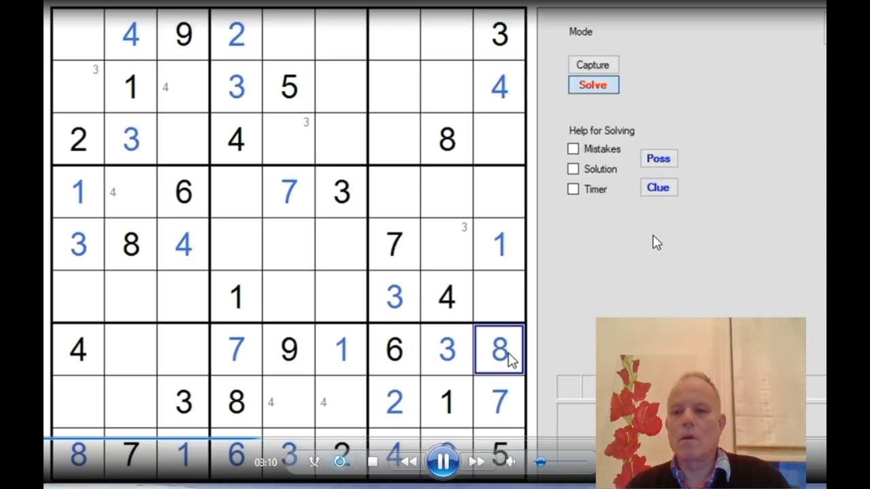
- Clear several upper-grid solved digits, including the 2 and 7, back to candidates
left_click(236, 87)
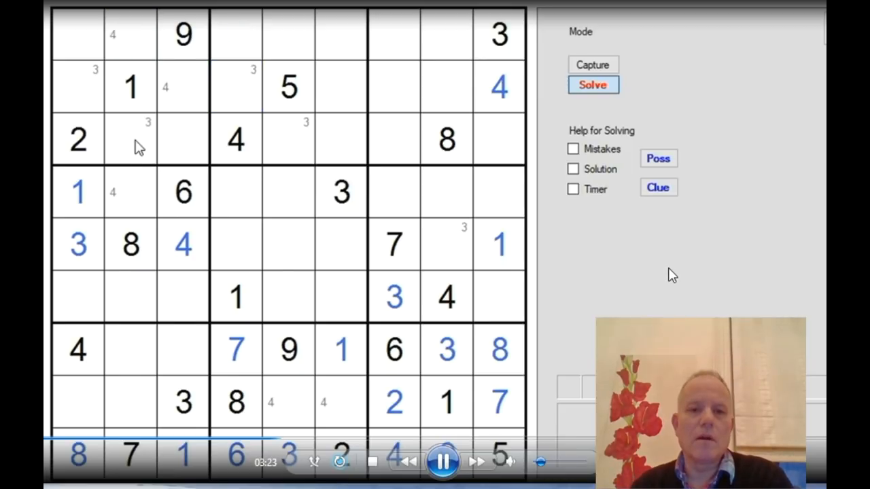
mouse_move(131, 152)
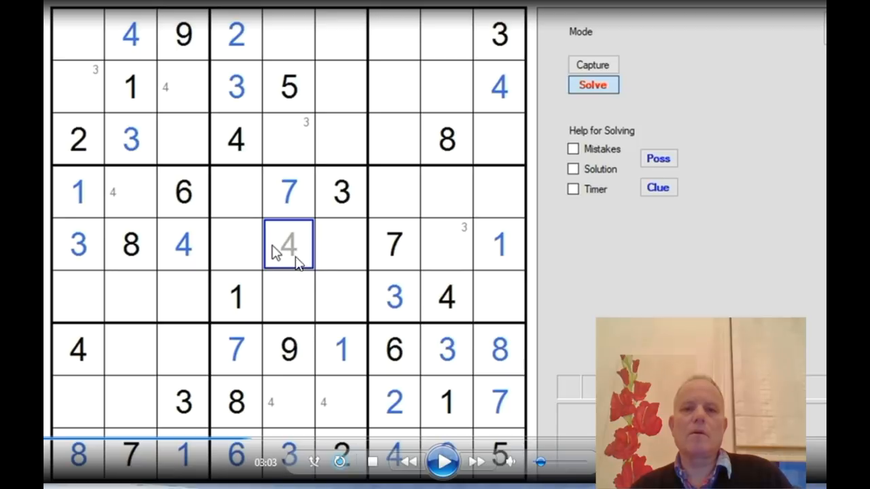
mouse_move(362, 284)
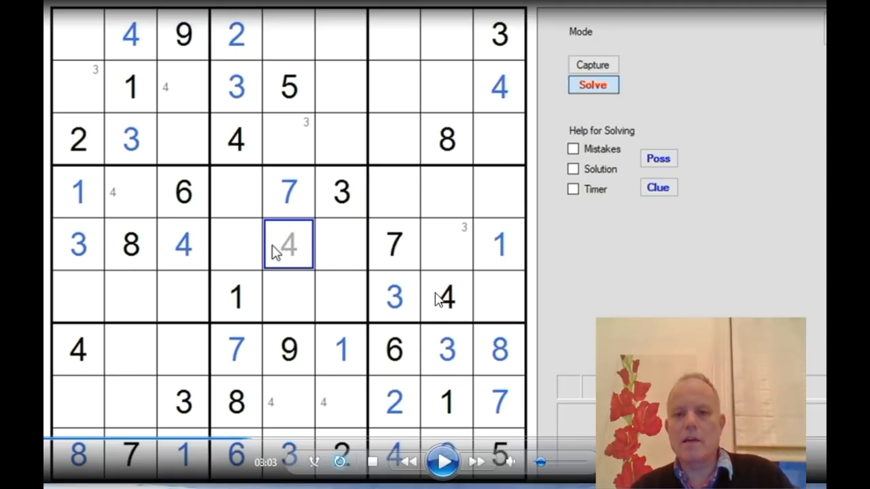
mouse_move(435, 304)
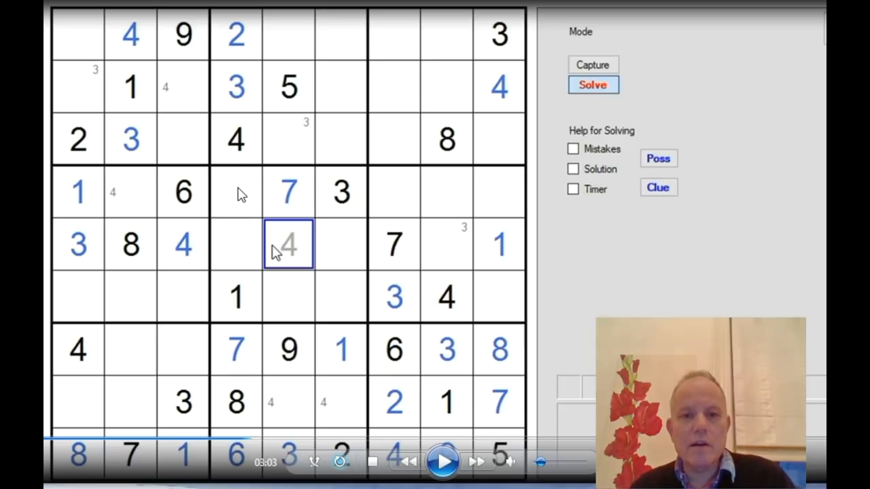
mouse_move(242, 158)
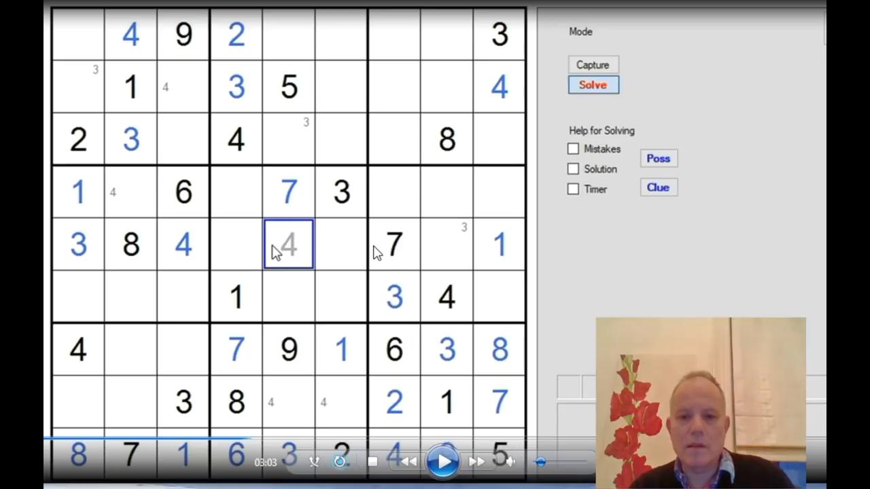
left_click(443, 462)
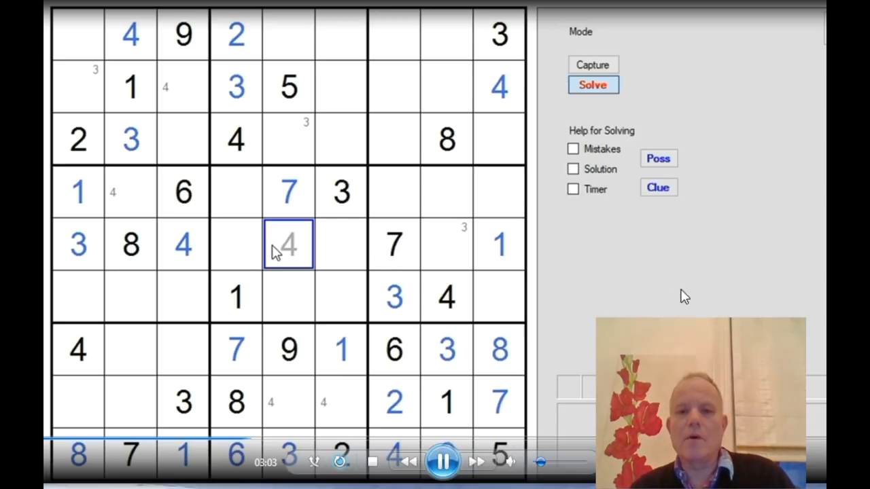
left_click(236, 191)
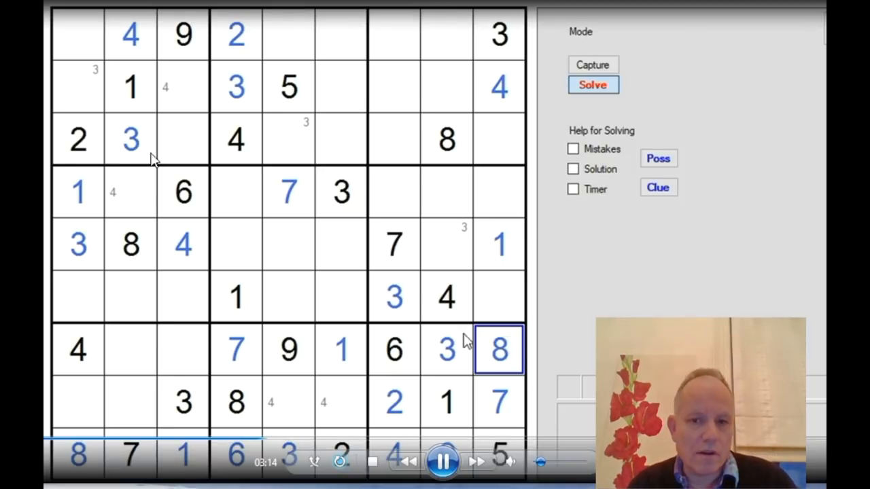
left_click(288, 193)
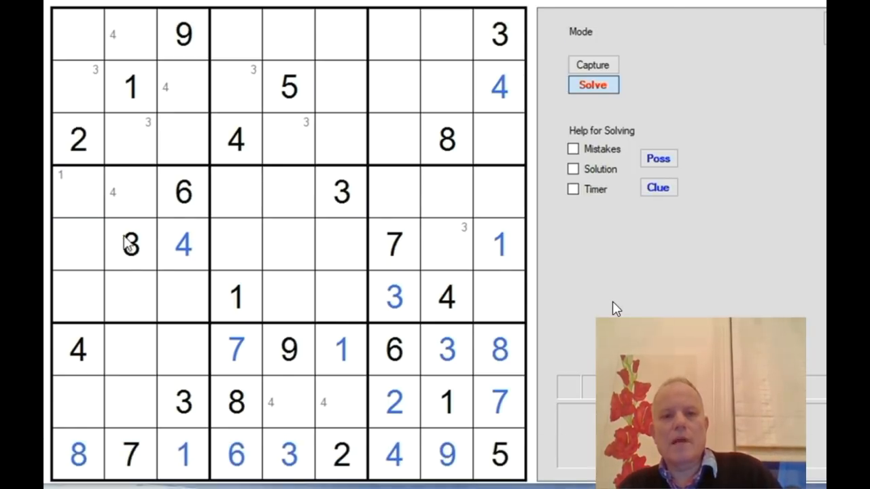
- Delete the remaining blue entered digits, including the 7 in row 8 col 9, leaving only givens
left_click(183, 348)
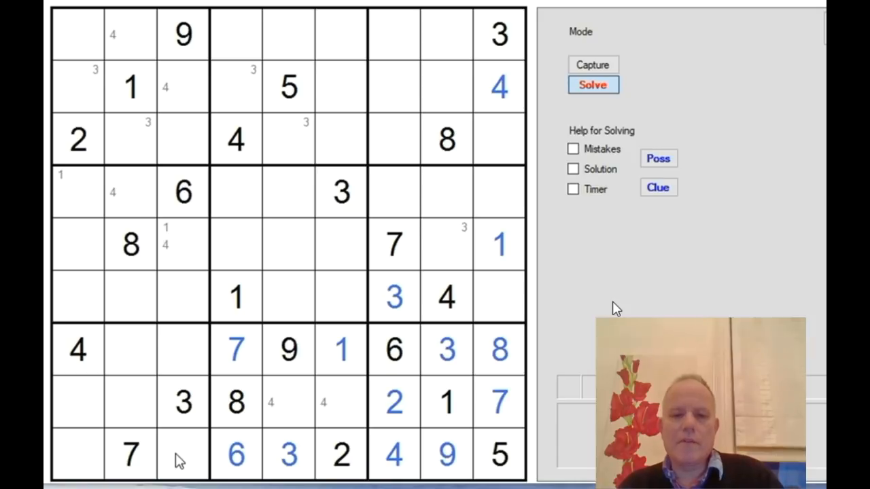
left_click(288, 455)
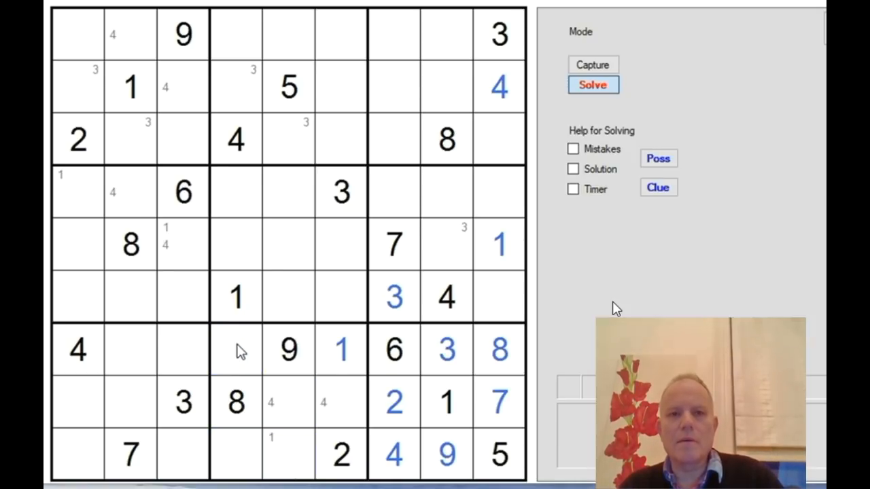
left_click(341, 349)
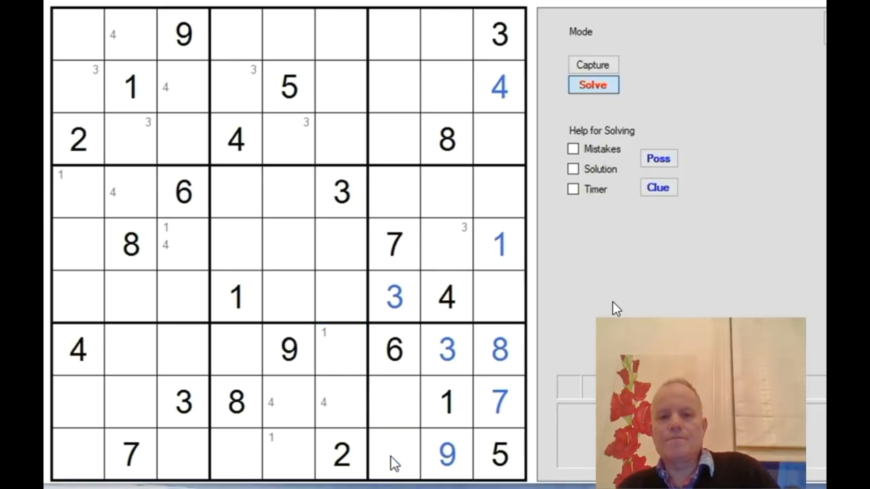
left_click(497, 401)
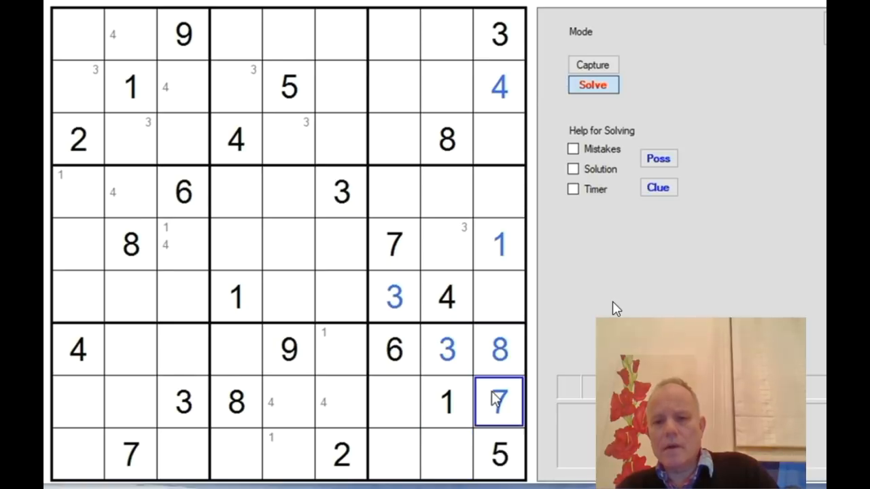
left_click(497, 349)
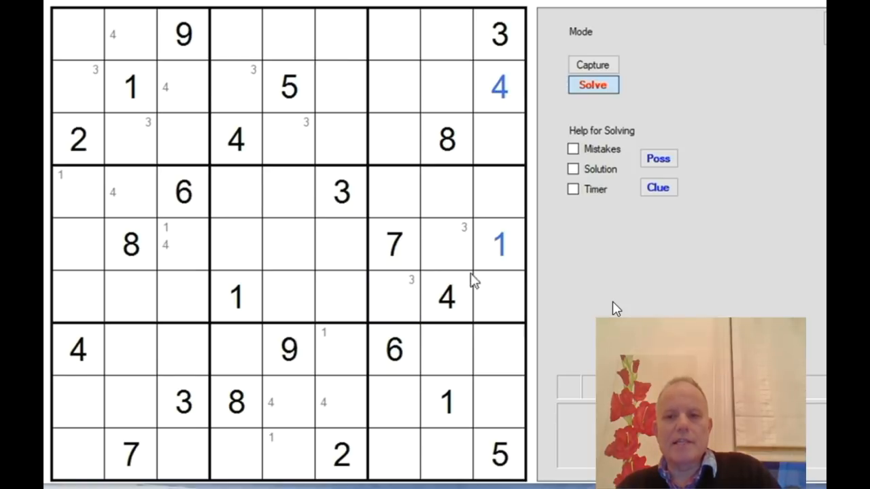
left_click(500, 87)
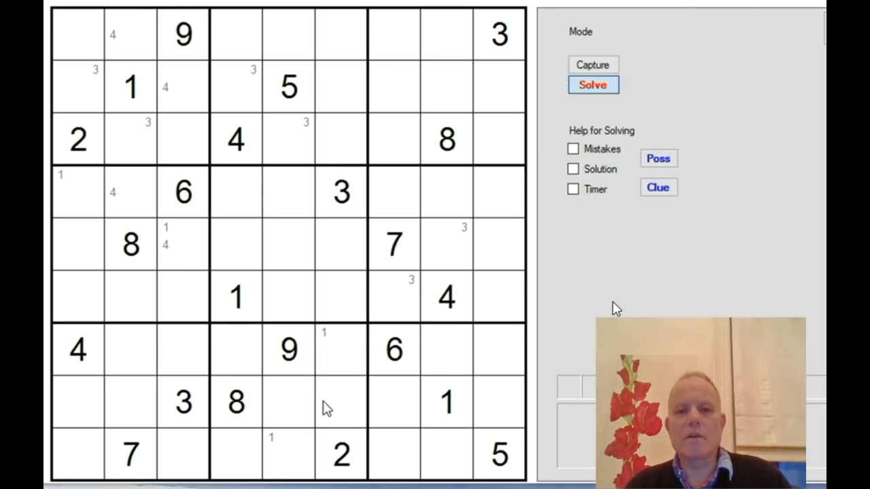
left_click(201, 296)
type("5")
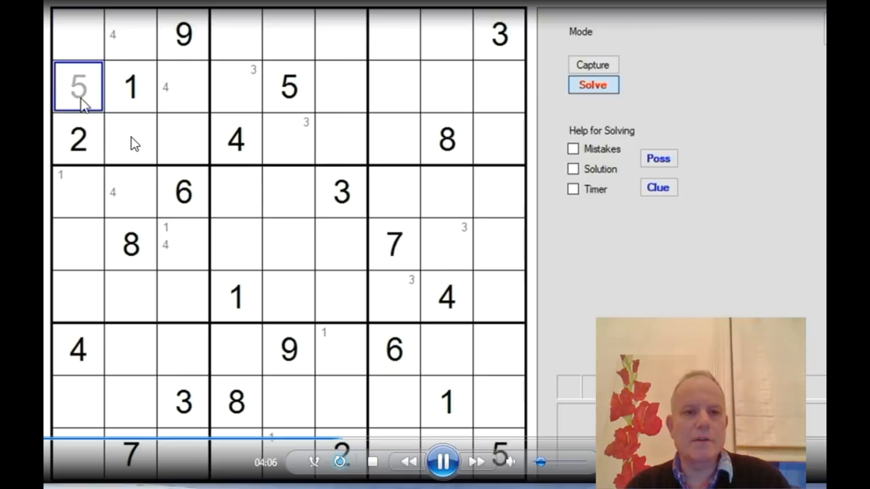
- Restart solving by placing 3s in row 3 col 5, row 6 col 2 and further cells
type("3")
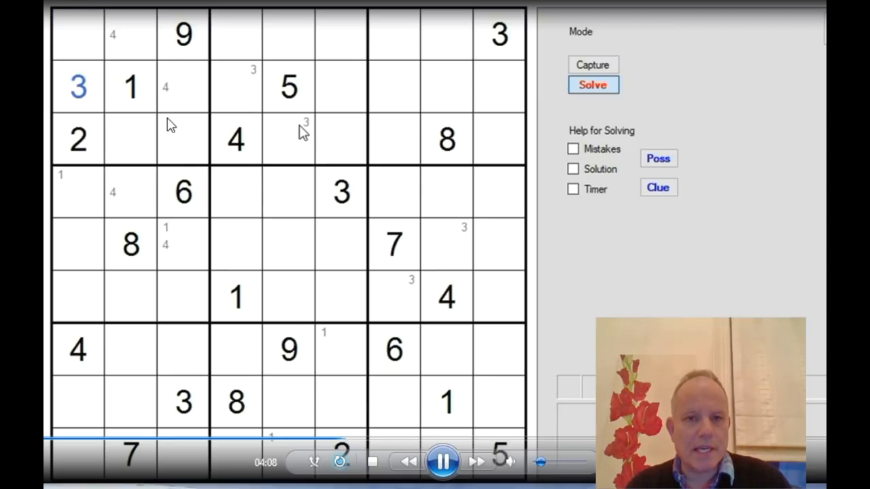
left_click(288, 138)
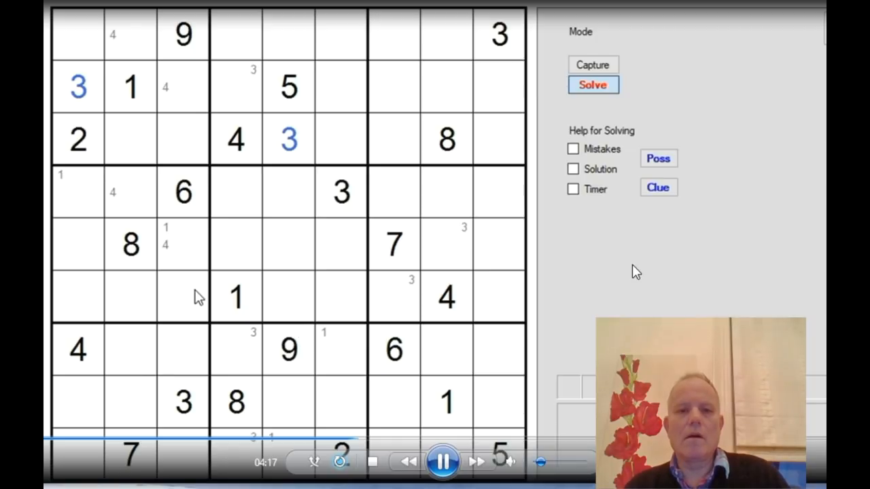
left_click(130, 296)
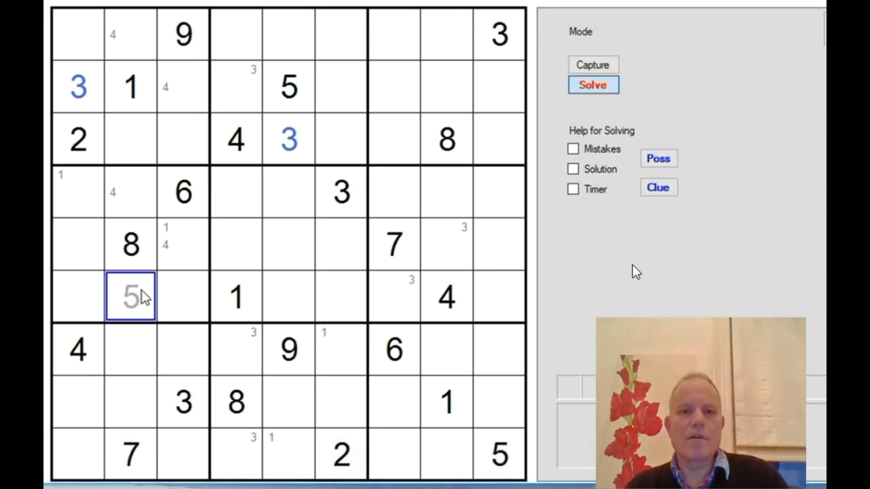
left_click(498, 244)
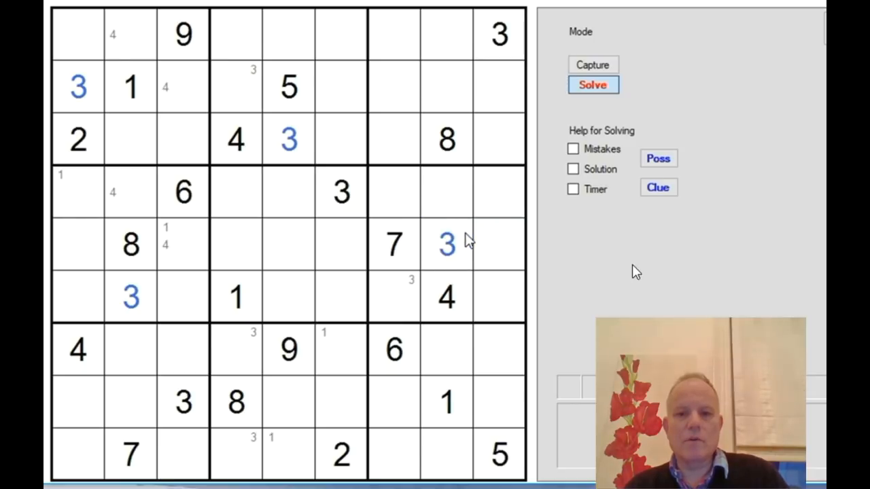
left_click(394, 455)
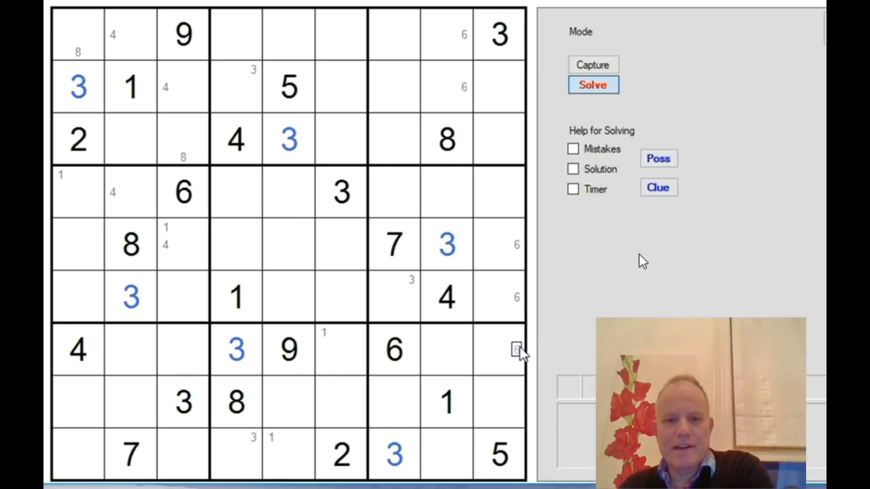
- Select the empty cell in row 7, column 9 for the next entry
left_click(497, 349)
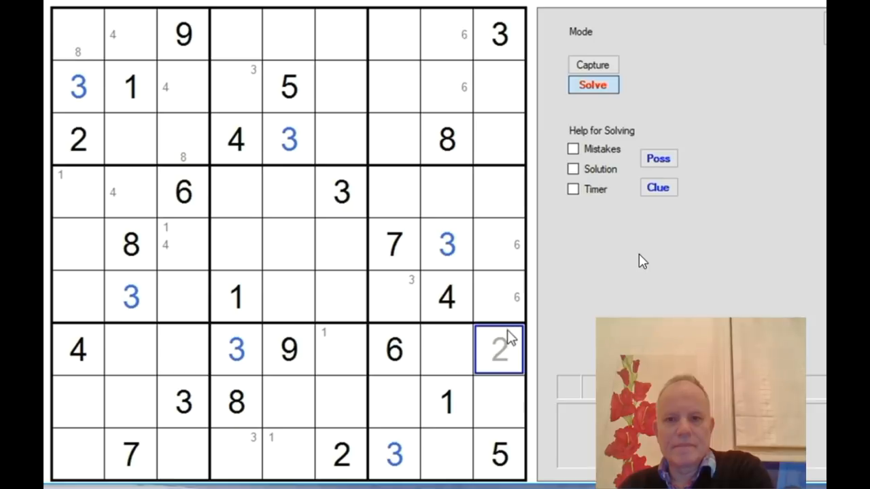
- Enter a blue 8 into row 7, column 9
type("8")
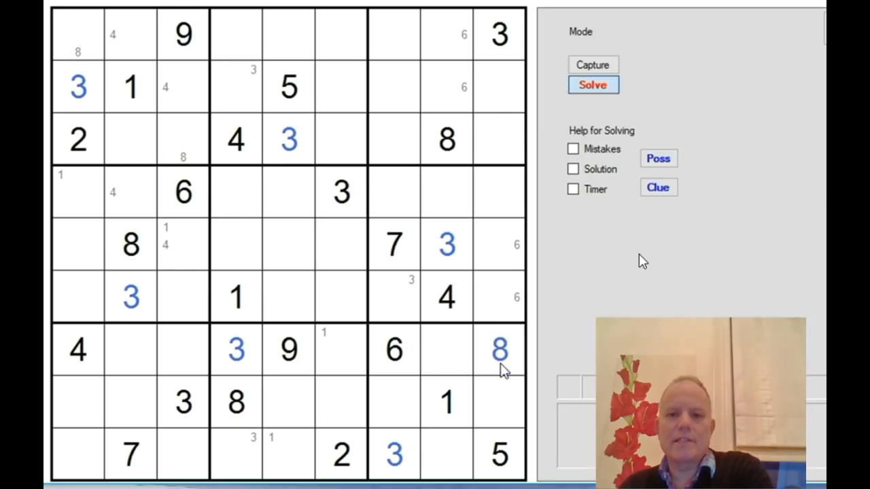
mouse_move(498, 373)
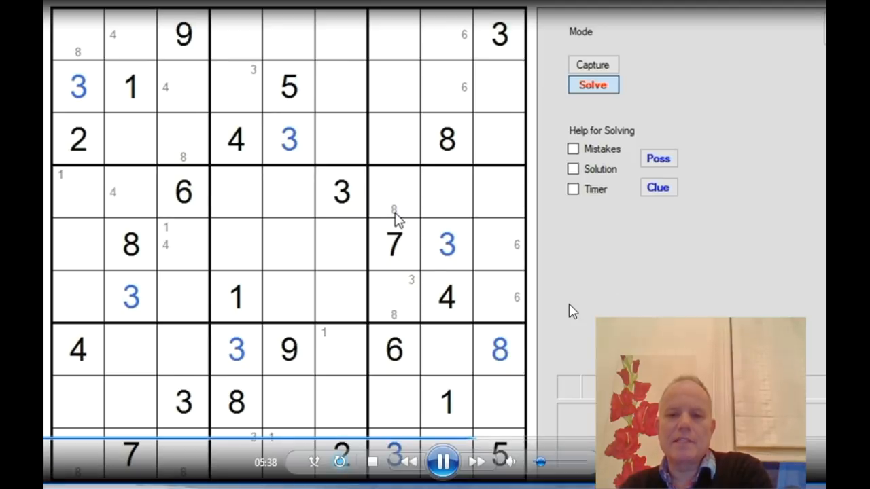
mouse_move(581, 247)
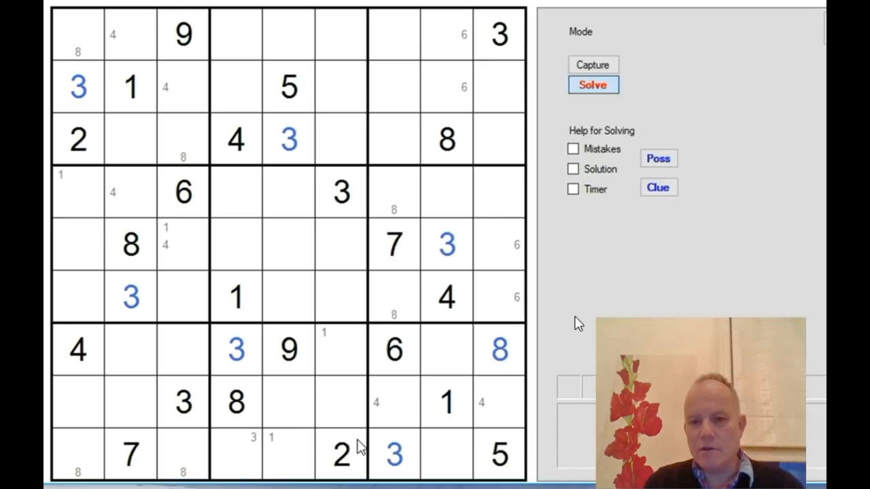
- Fill 4s into row 2 col 3, a lower cell and row 1 col 7, then a 9
left_click(182, 85)
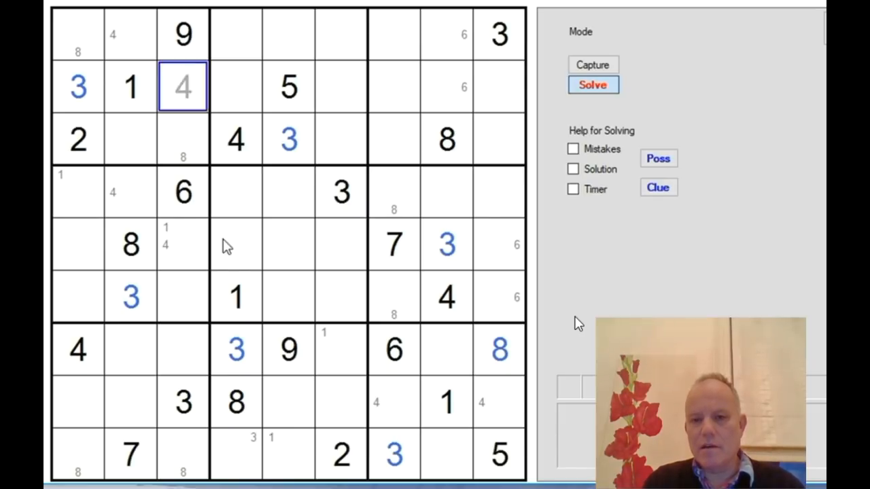
left_click(288, 454)
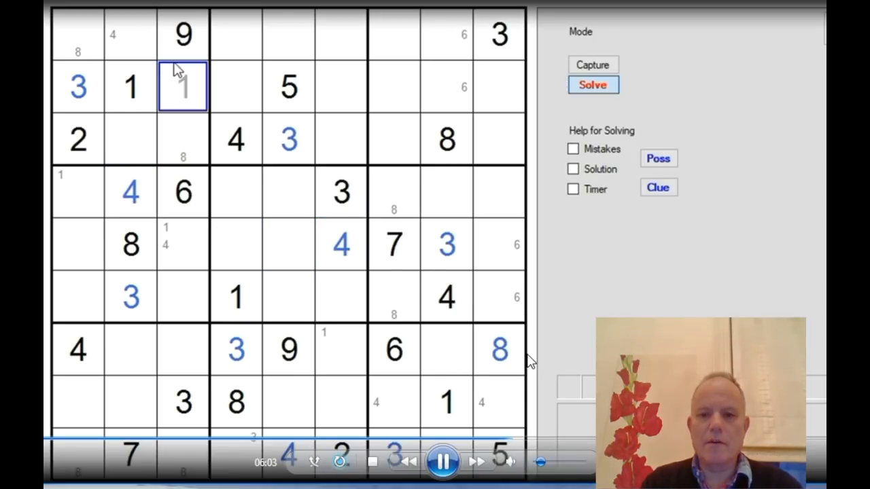
left_click(394, 34)
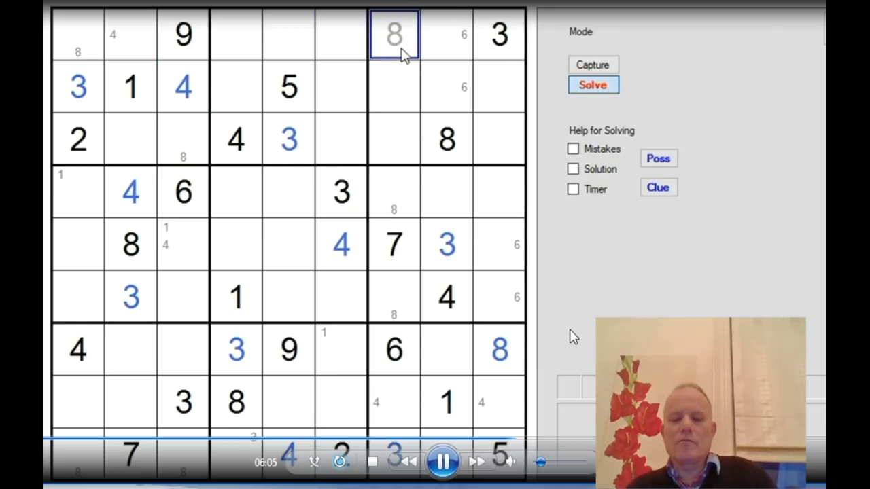
type("4")
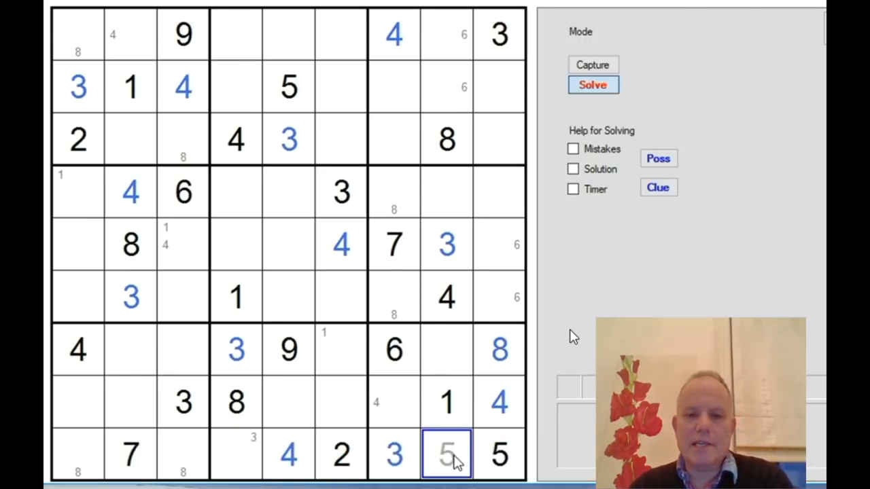
type("9")
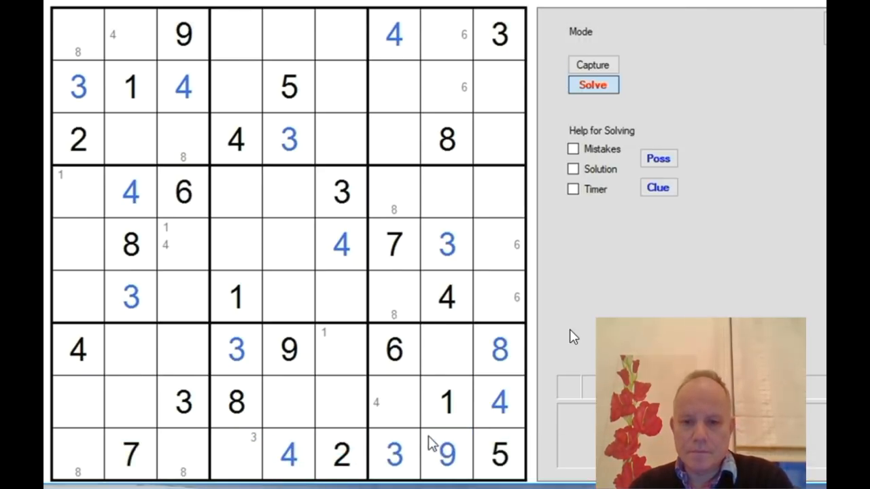
- Fill the lower-right box and row 8 col 6, then place 1 in row 7, column 6
left_click(445, 351)
type("7")
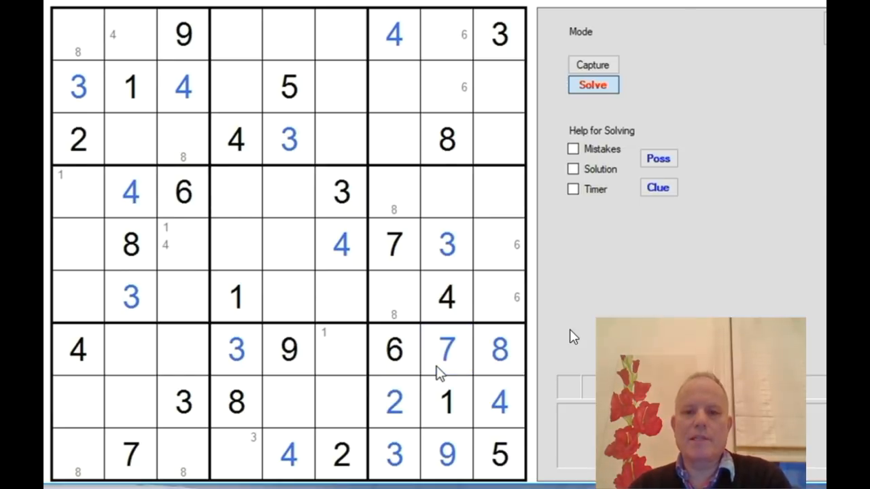
mouse_move(401, 378)
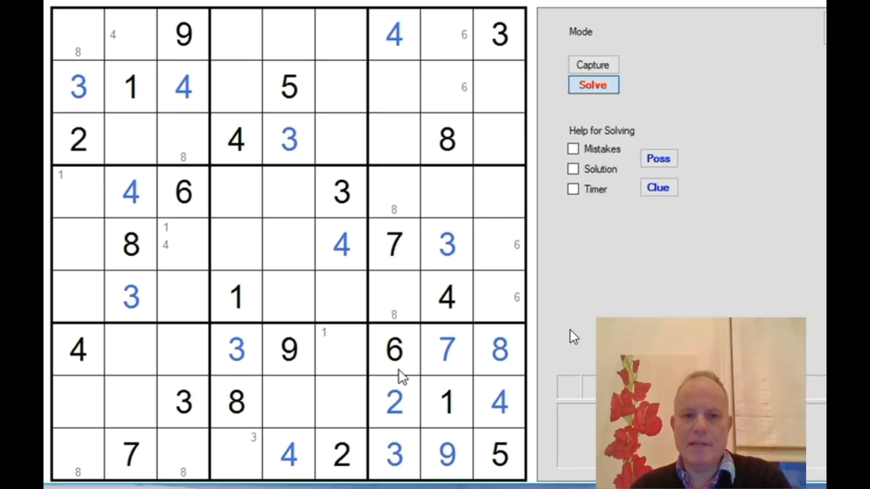
left_click(340, 401)
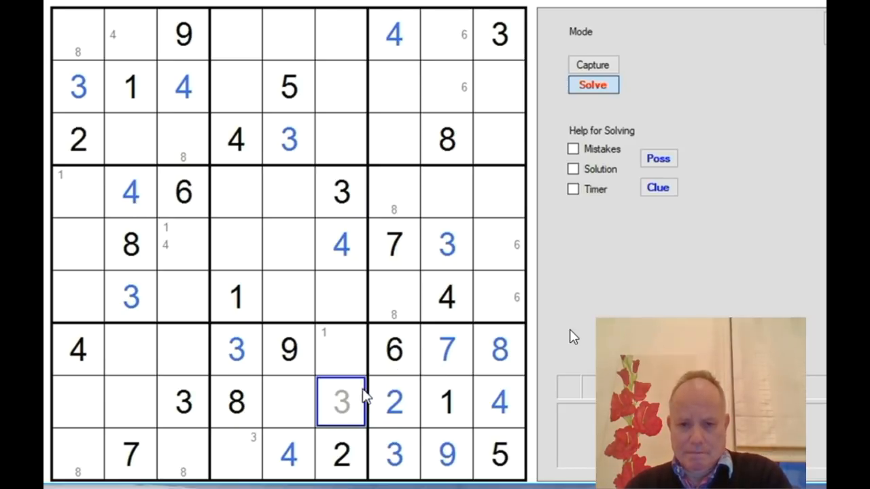
left_click(340, 349)
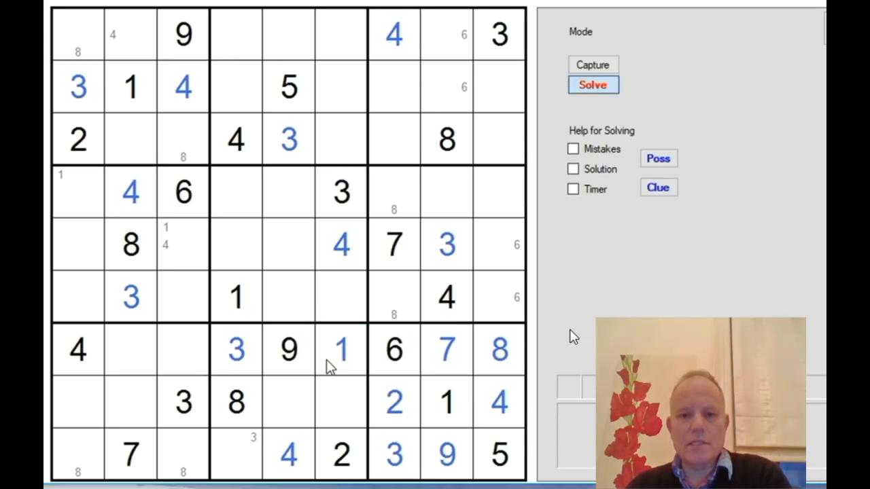
- Enter 8, 7, 1, 2 in the upper left columns and confirm the 6 finishing the bottom-left box
left_click(236, 454)
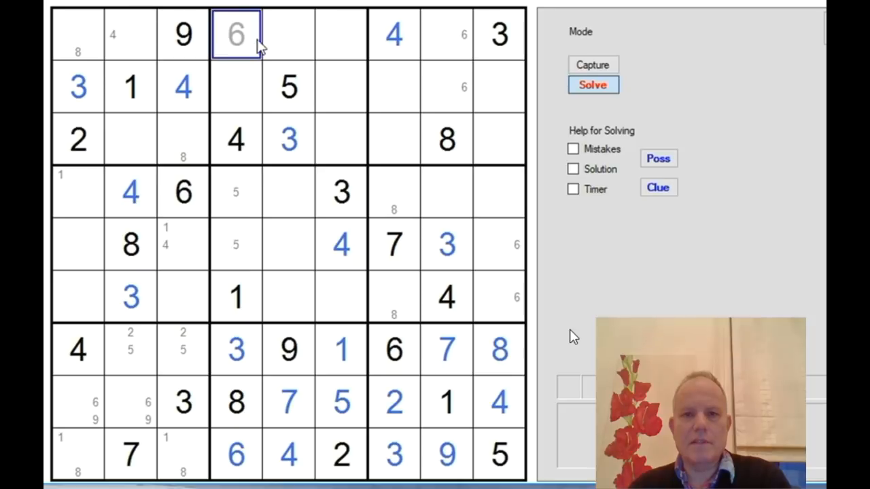
left_click(394, 87)
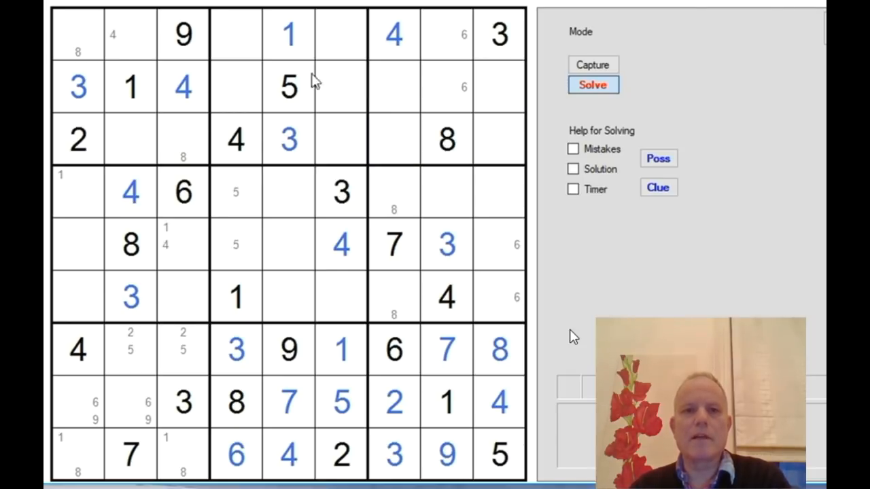
mouse_move(215, 21)
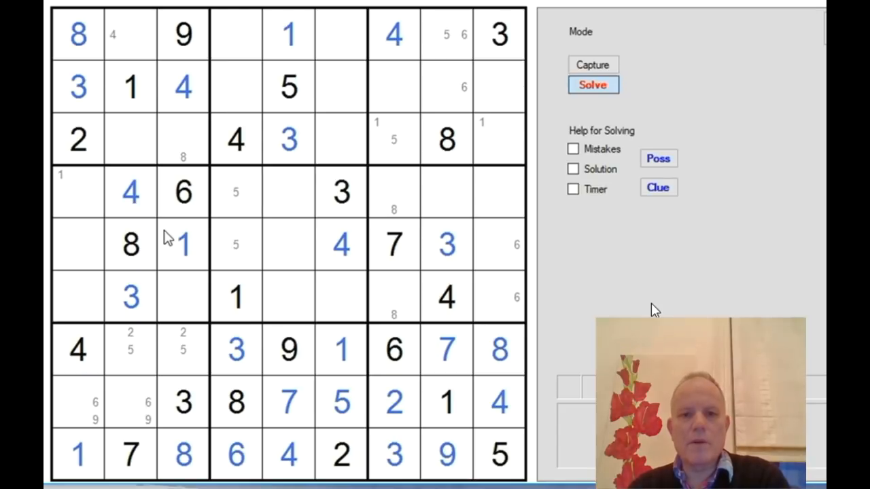
left_click(182, 139)
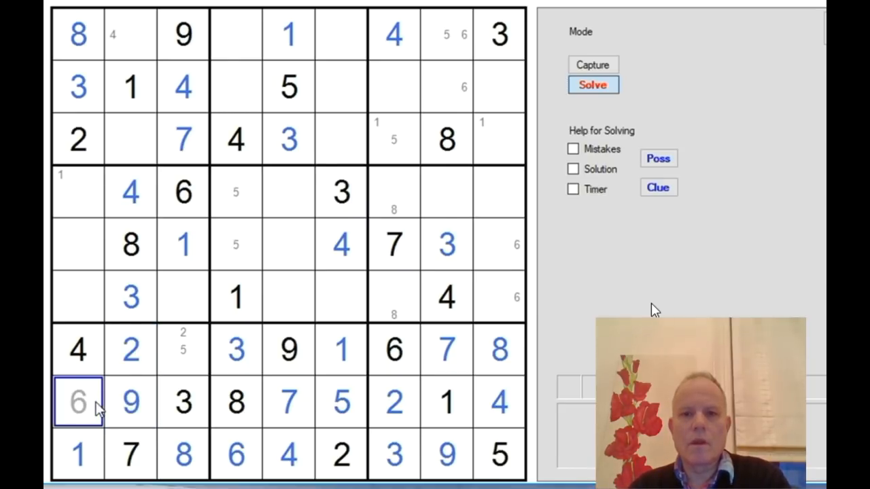
left_click(182, 349)
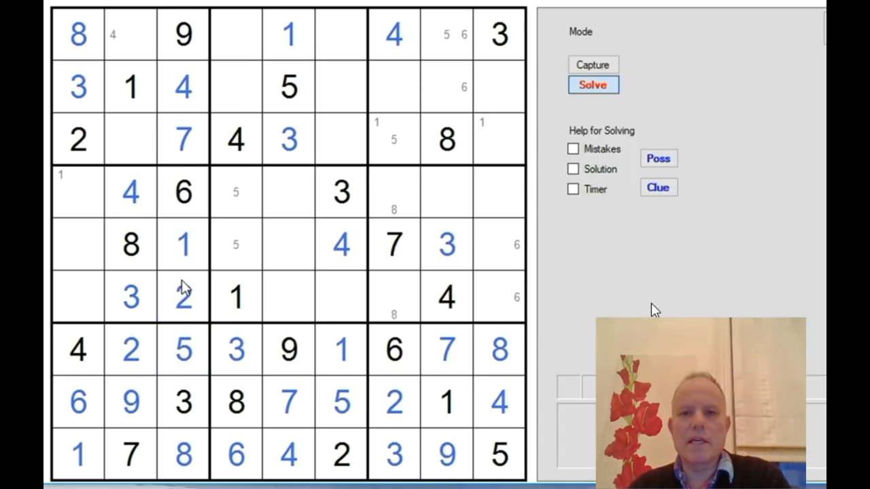
mouse_move(217, 296)
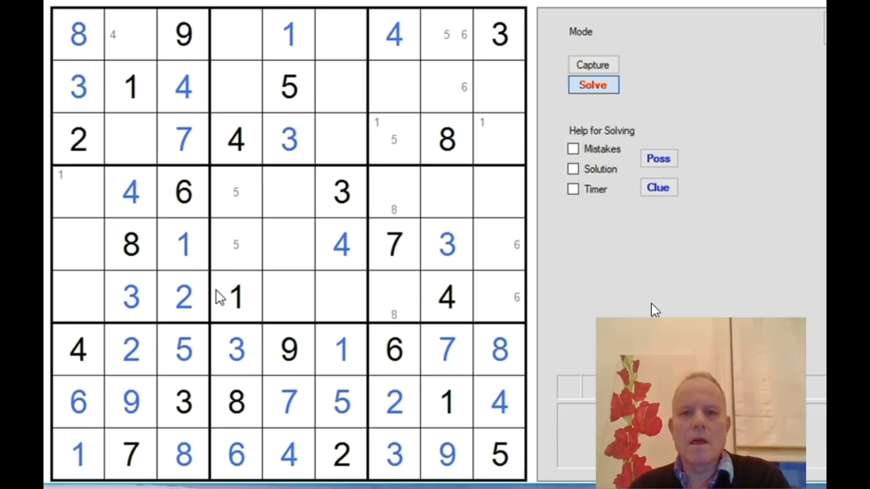
- Enter 9 and 8 in the second row, then try a 7 in the third row and remove it
left_click(394, 401)
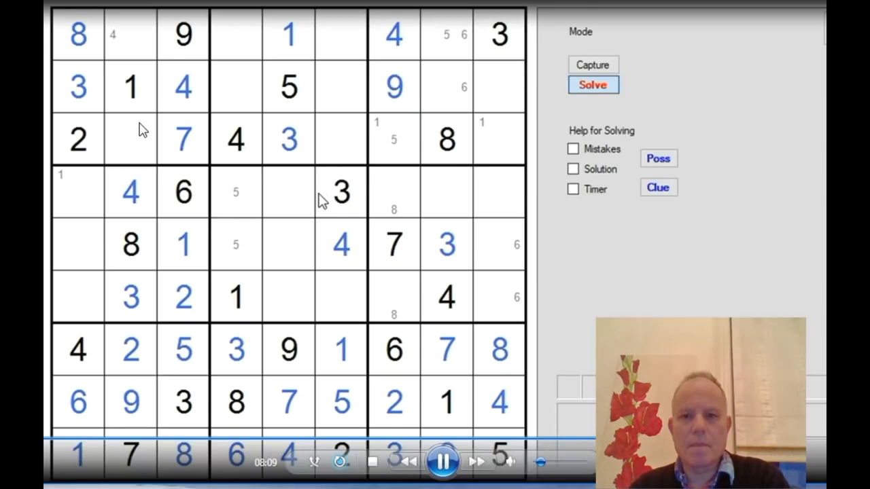
mouse_move(518, 170)
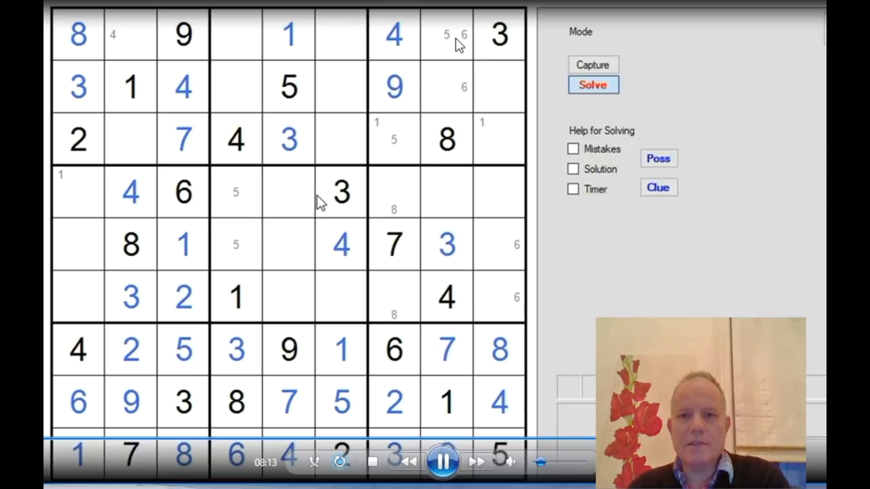
left_click(341, 87)
type("8")
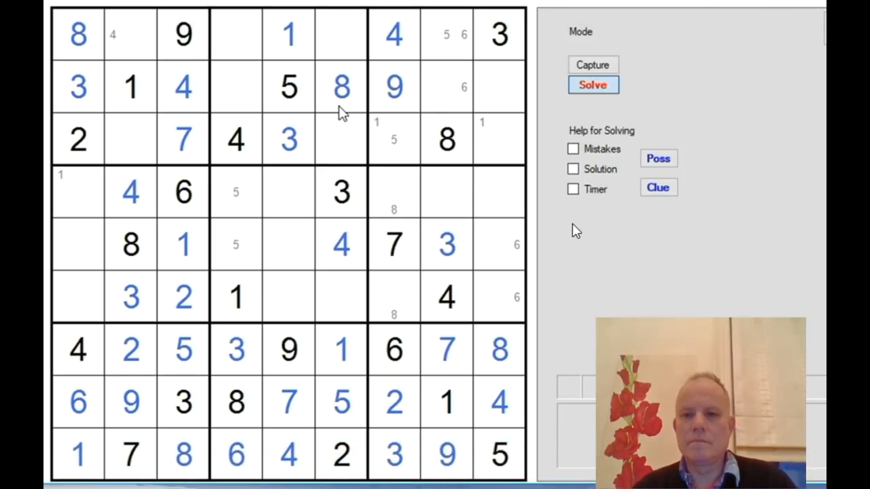
left_click(394, 138)
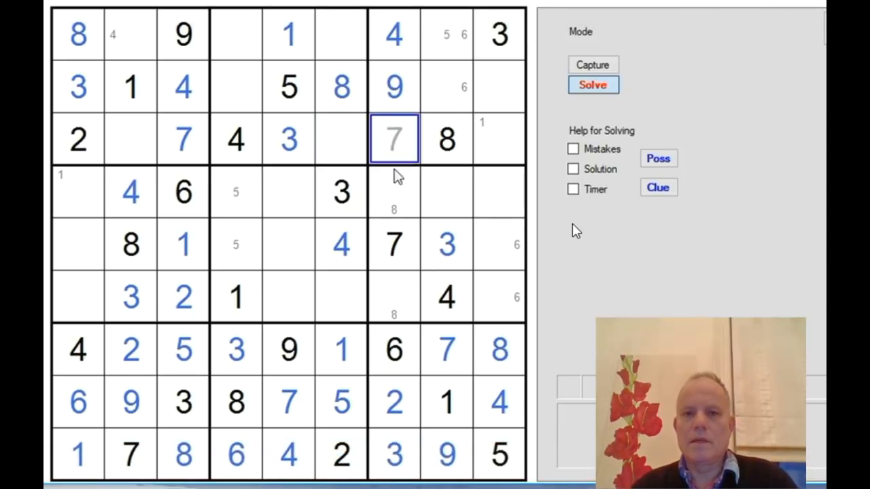
left_click(498, 402)
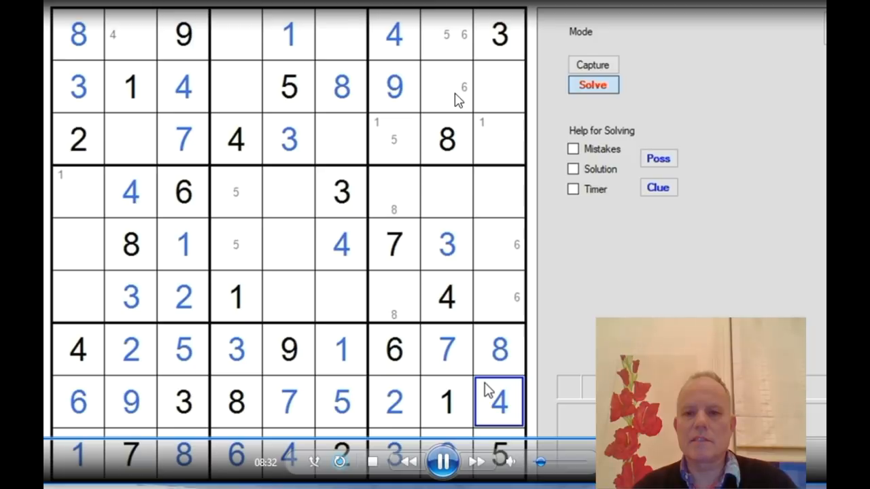
mouse_move(478, 388)
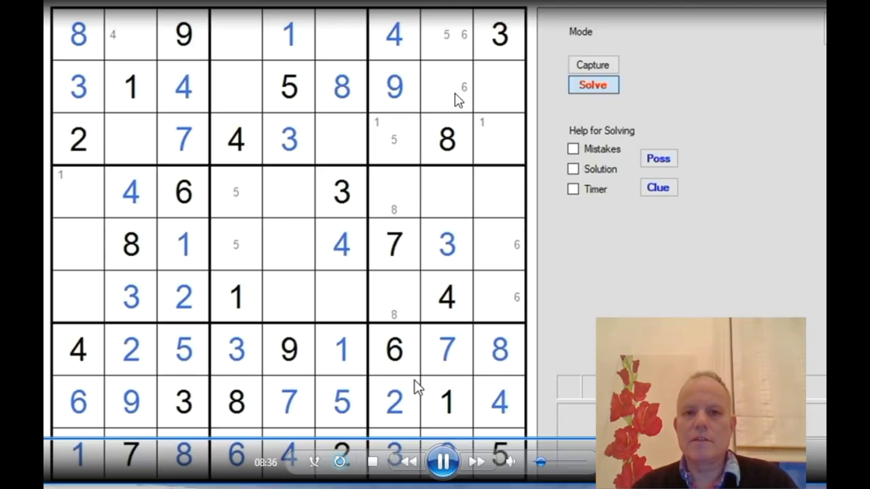
- Pencil-mark 5 and 6 in two column-2 cells and confirm the 6 in row 2, column 8
left_click(394, 403)
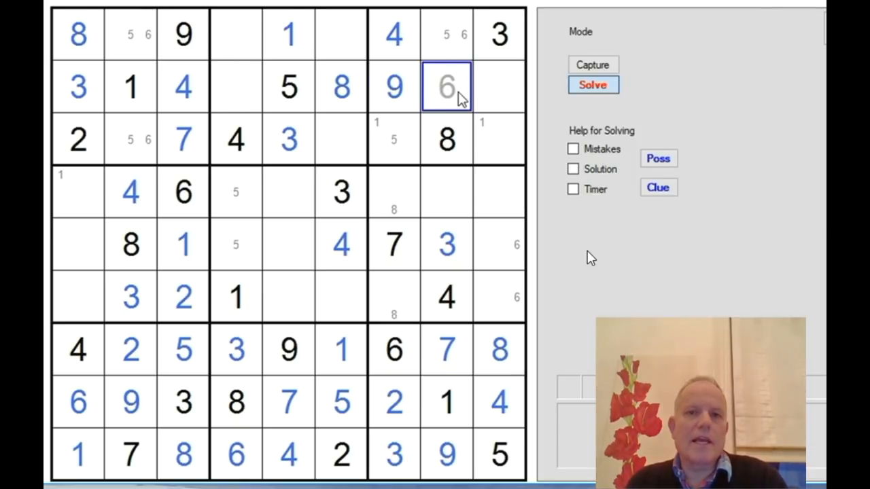
left_click(446, 87)
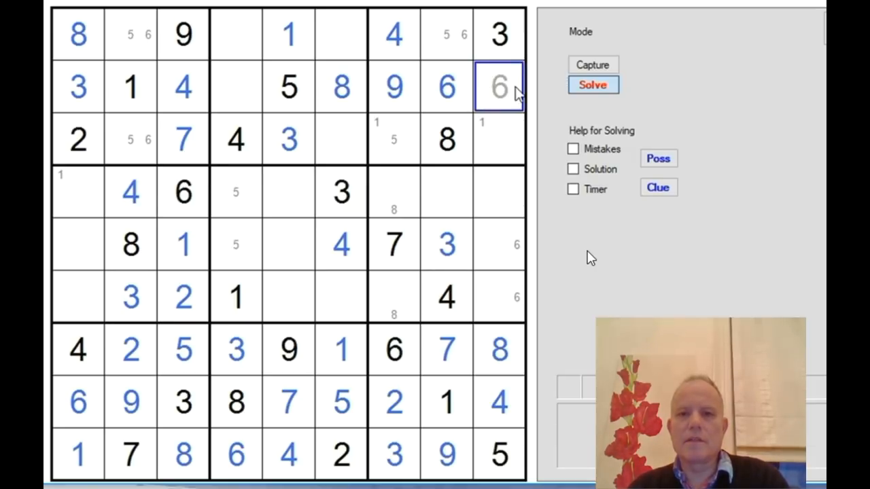
- Enter 7 in row 2, place the 7 in the top row and fill the last gaps of rows 1–3
type("7")
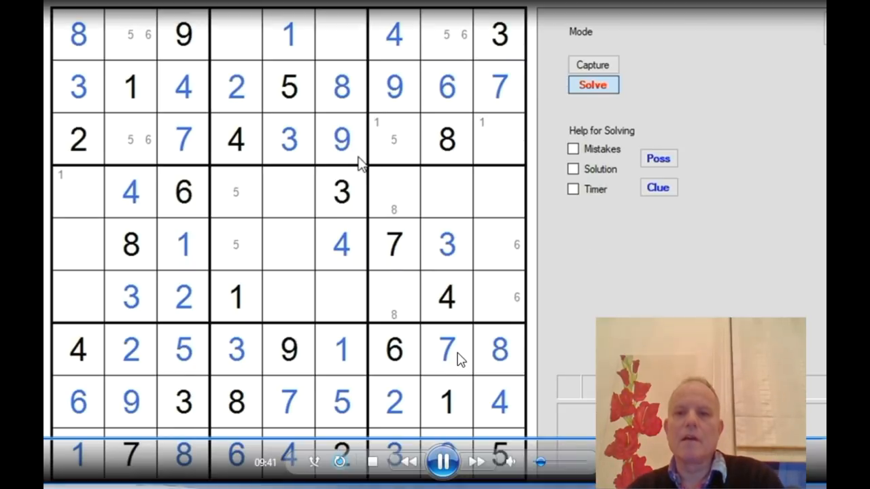
left_click(237, 33)
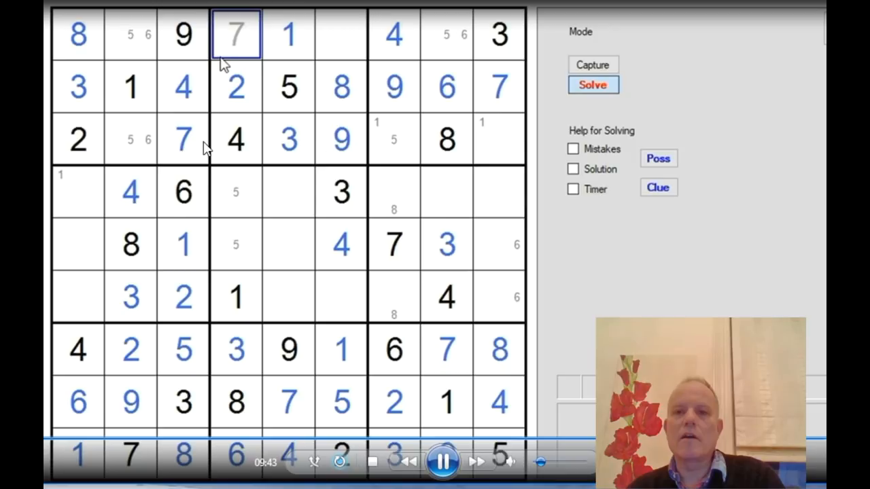
left_click(341, 34)
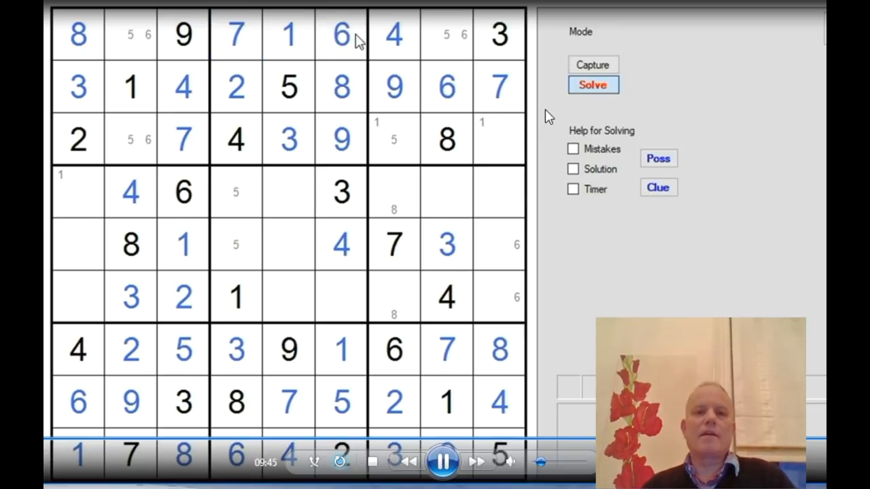
left_click(131, 34)
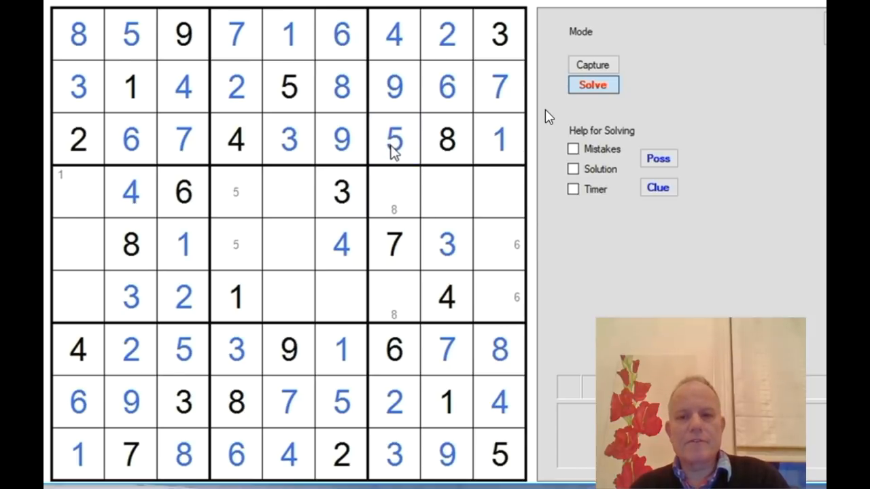
- Fill row four with 1, 5, 7 and 8 plus another middle-row cell
left_click(394, 296)
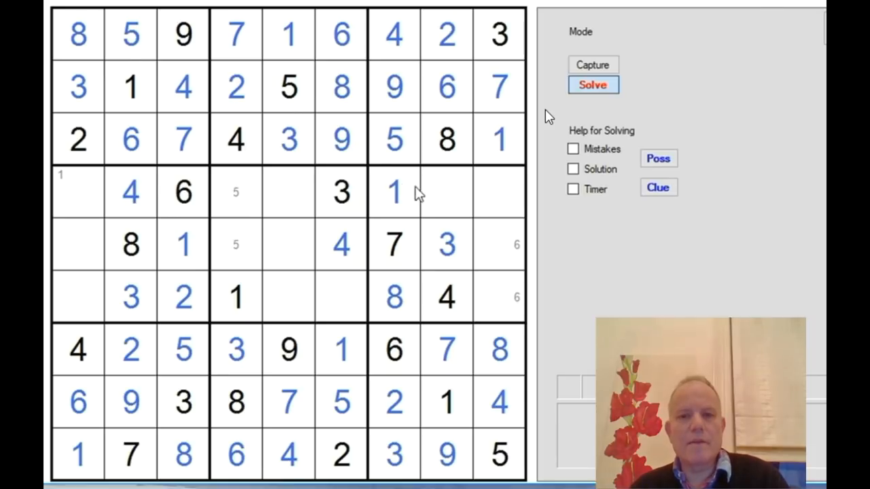
left_click(446, 192)
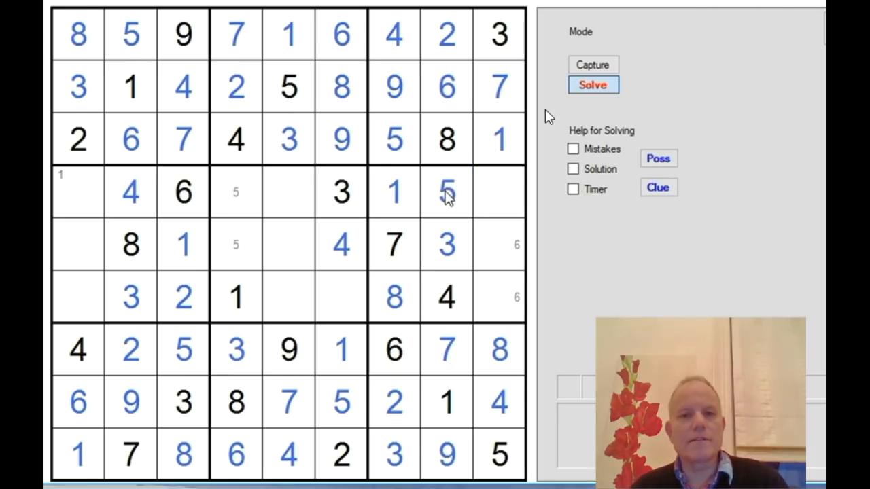
left_click(340, 245)
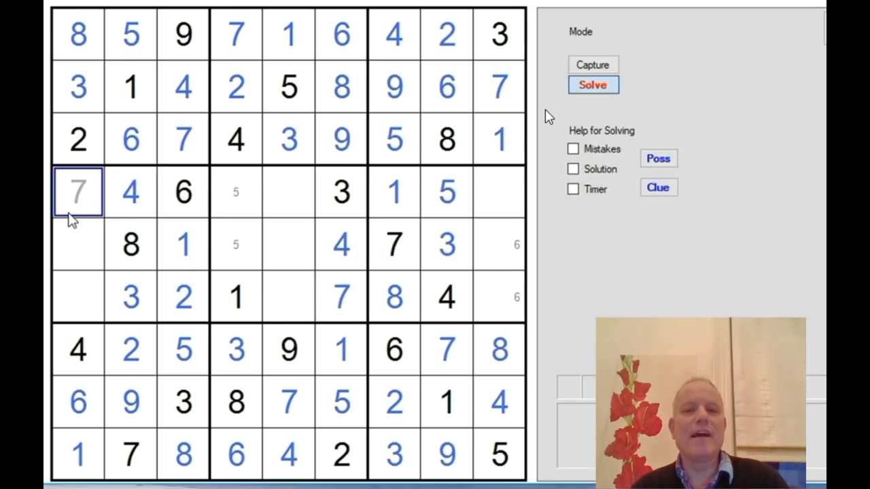
left_click(288, 193)
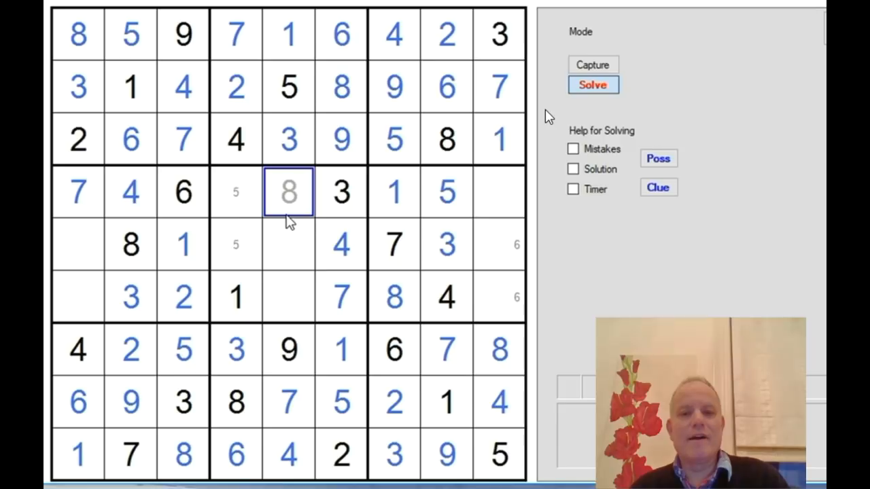
type("5")
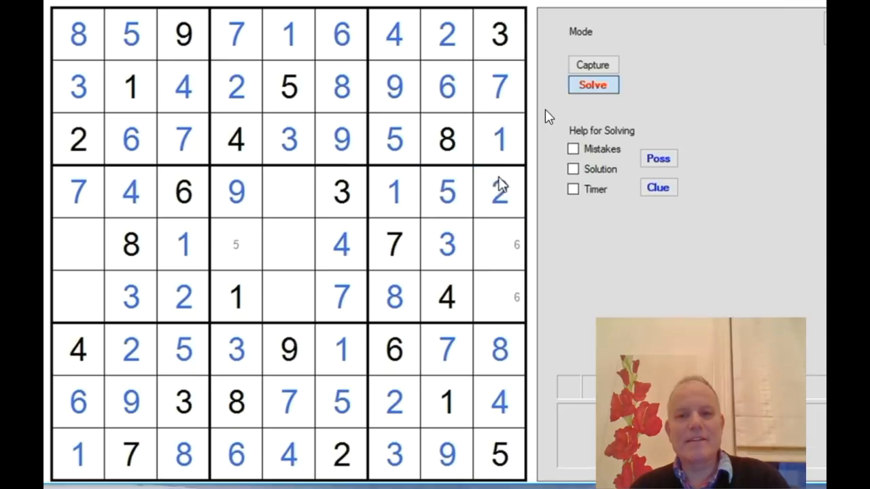
left_click(288, 192)
type("8")
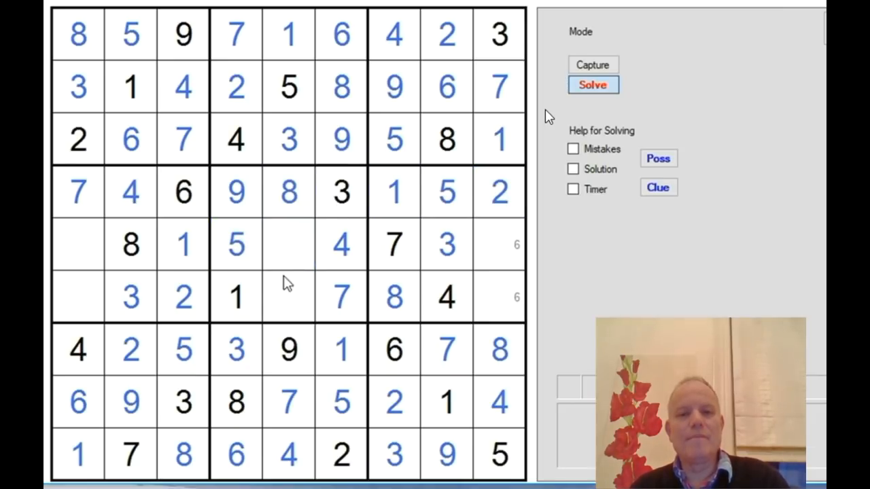
- Enter the centre 2, row-five 9, last-column digits and the final 5, then acknowledge the solved dialog
left_click(288, 245)
type("2")
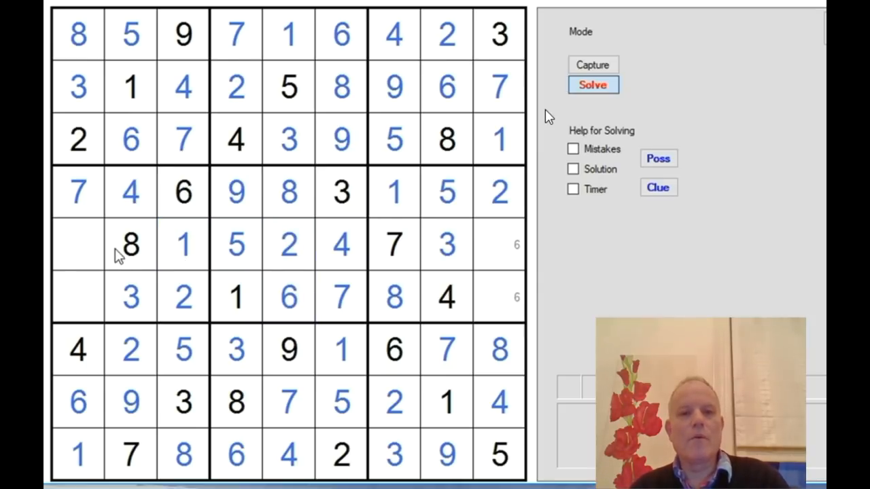
left_click(78, 245)
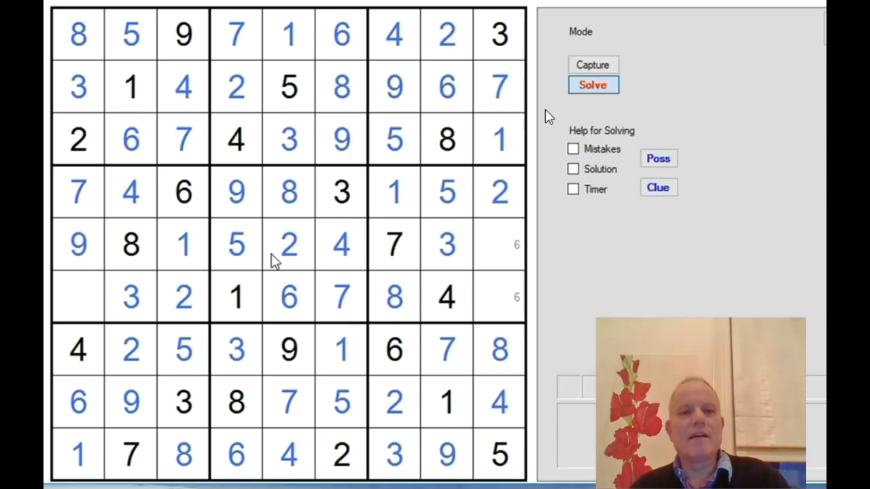
left_click(500, 245)
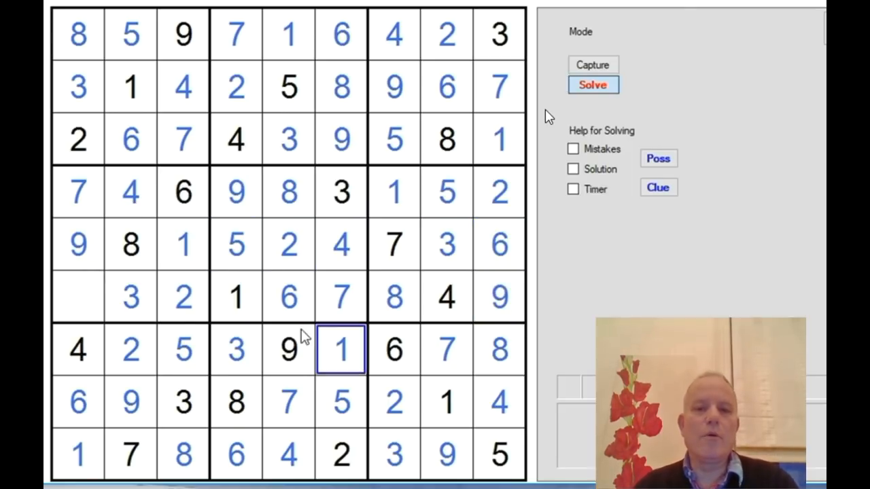
left_click(592, 84)
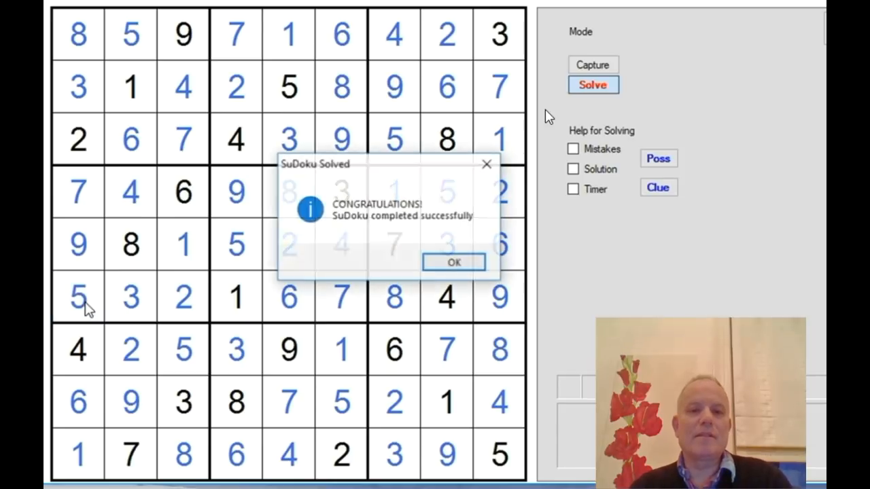
left_click(454, 262)
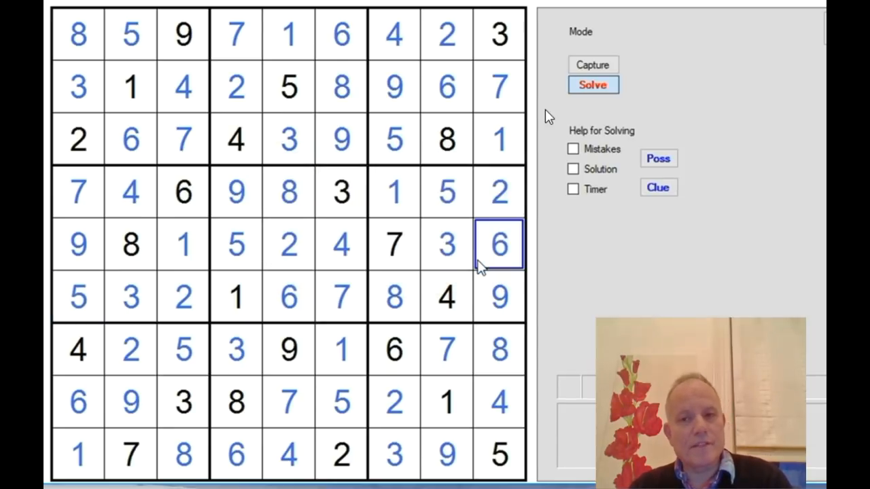